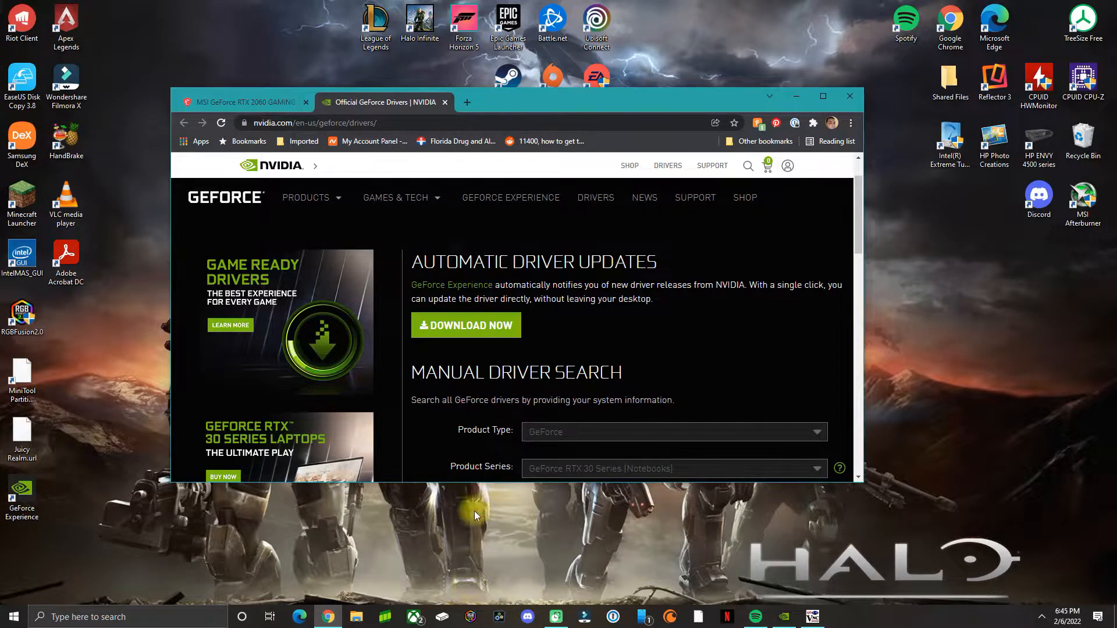
{"action": "mouse_move", "coordinate": [360, 439]}
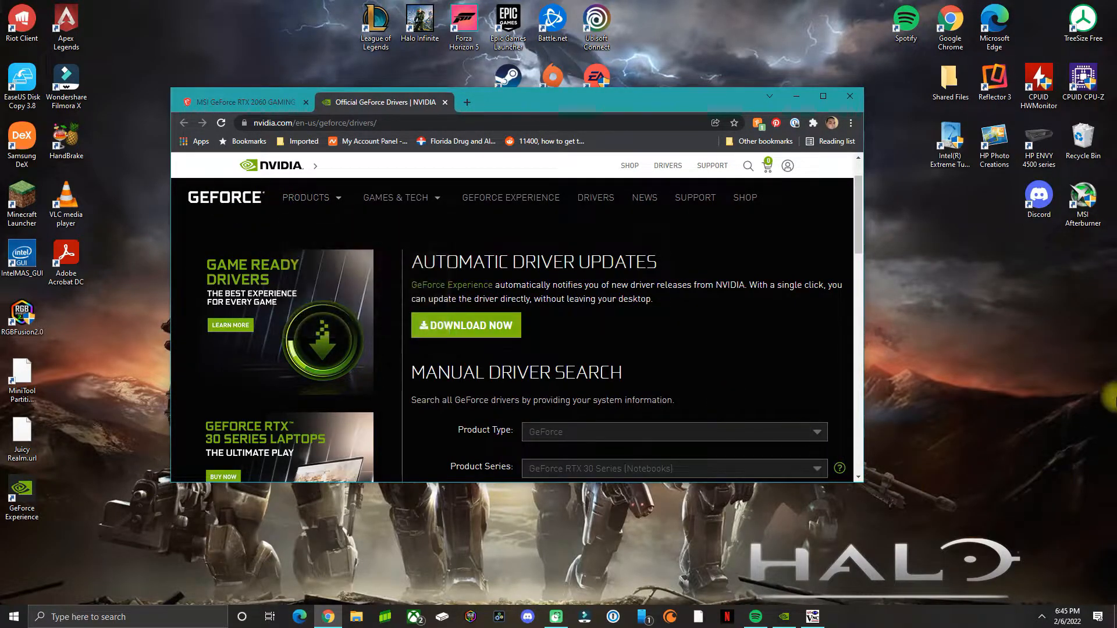
{"action": "mouse_move", "coordinate": [860, 510]}
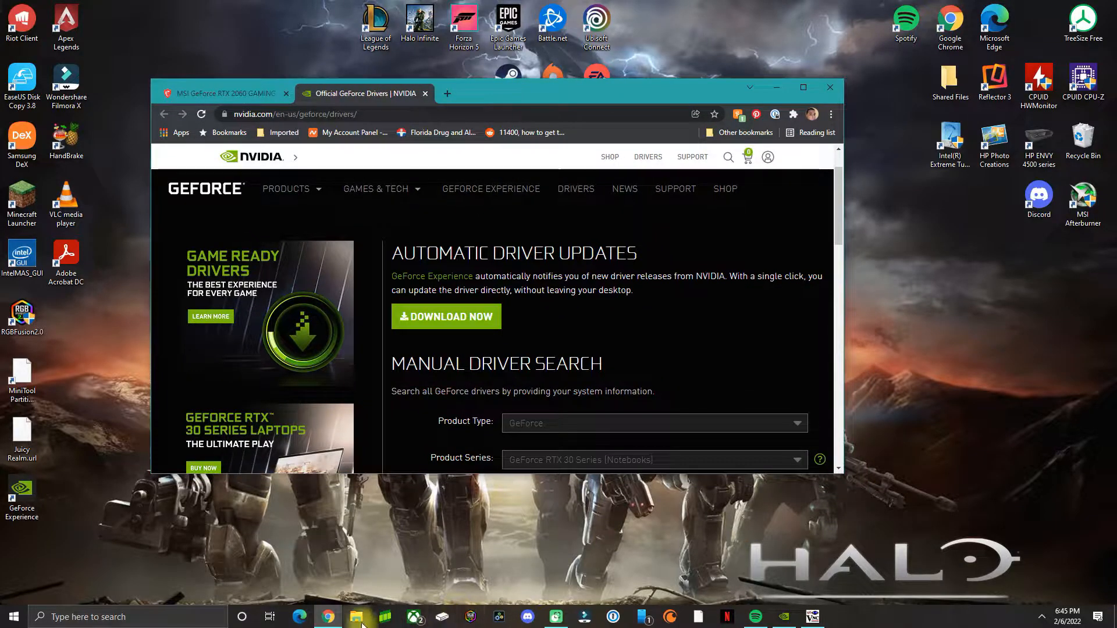
Browse Downloads into [Guru3D.com]-DDU > DDU v18.0.4.8 and select Display Driver Uninstaller.exe
{"action": "left_click", "coordinate": [356, 617]}
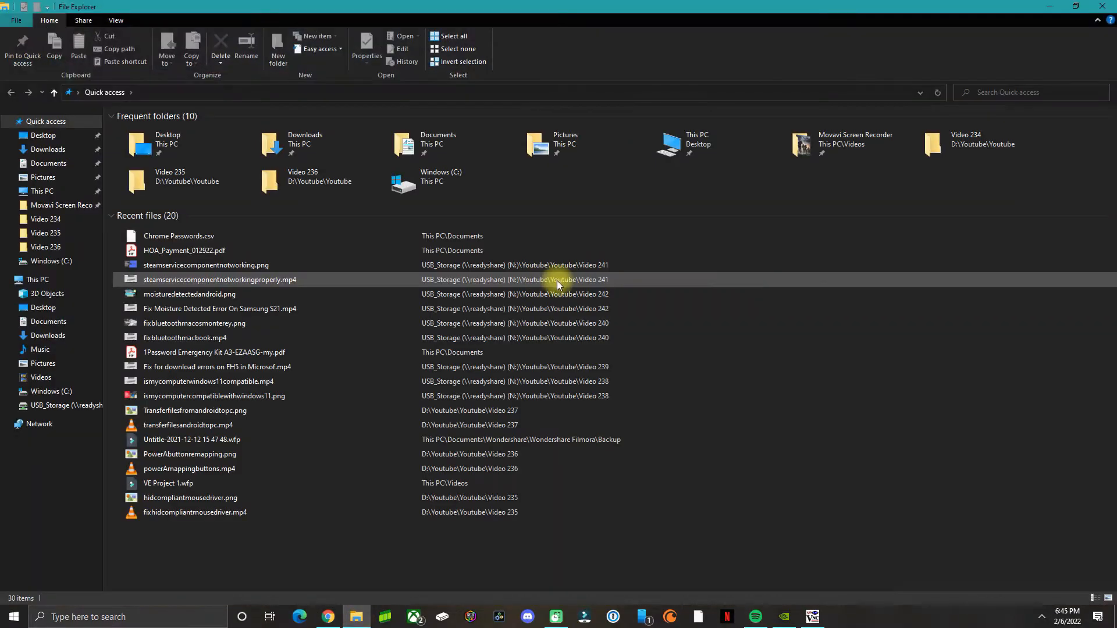
{"action": "left_click", "coordinate": [48, 149]}
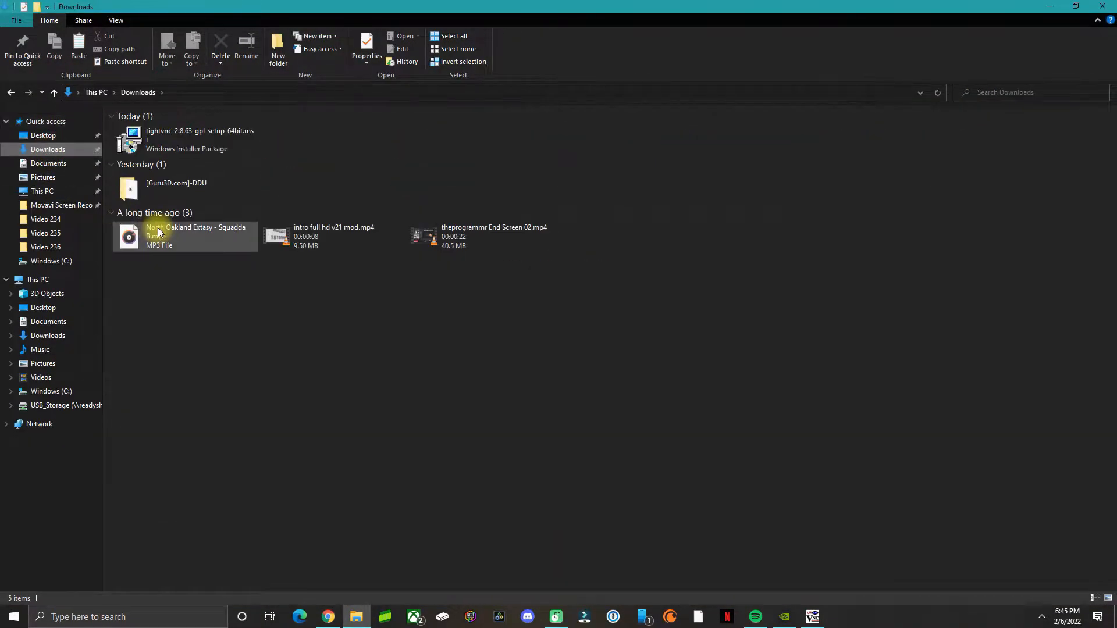
{"action": "double_click", "coordinate": [176, 183]}
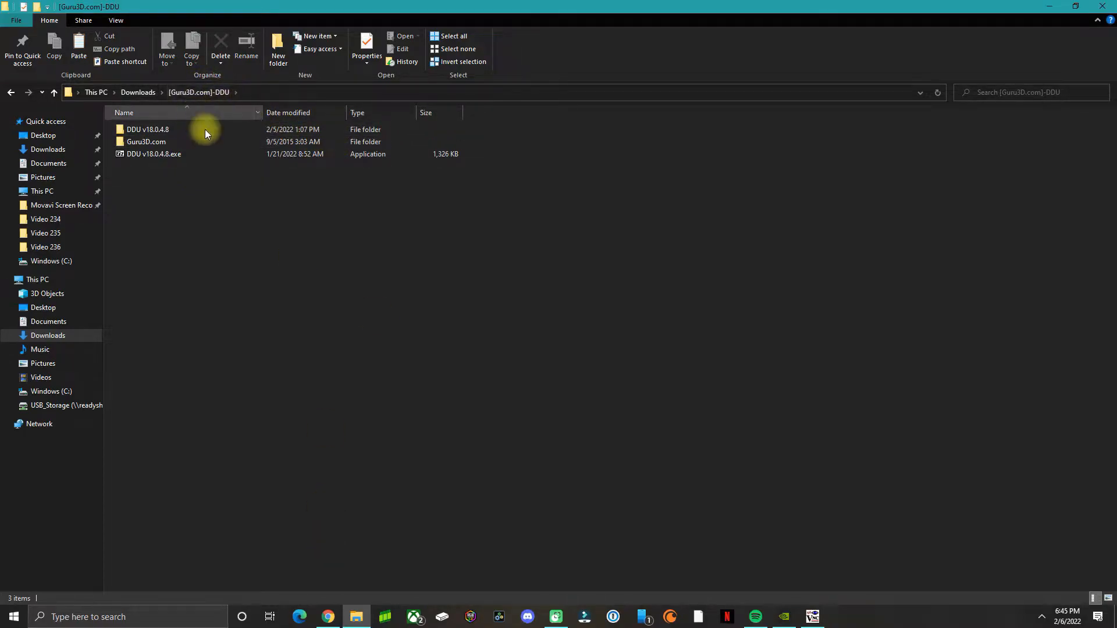
{"action": "double_click", "coordinate": [148, 129]}
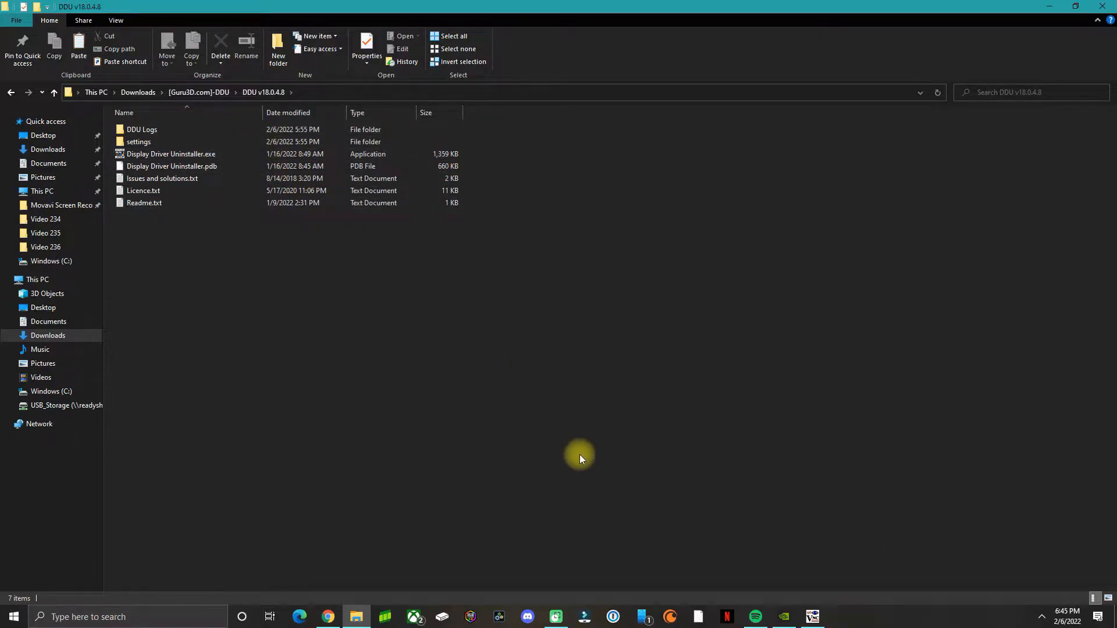
{"action": "left_click", "coordinate": [171, 154]}
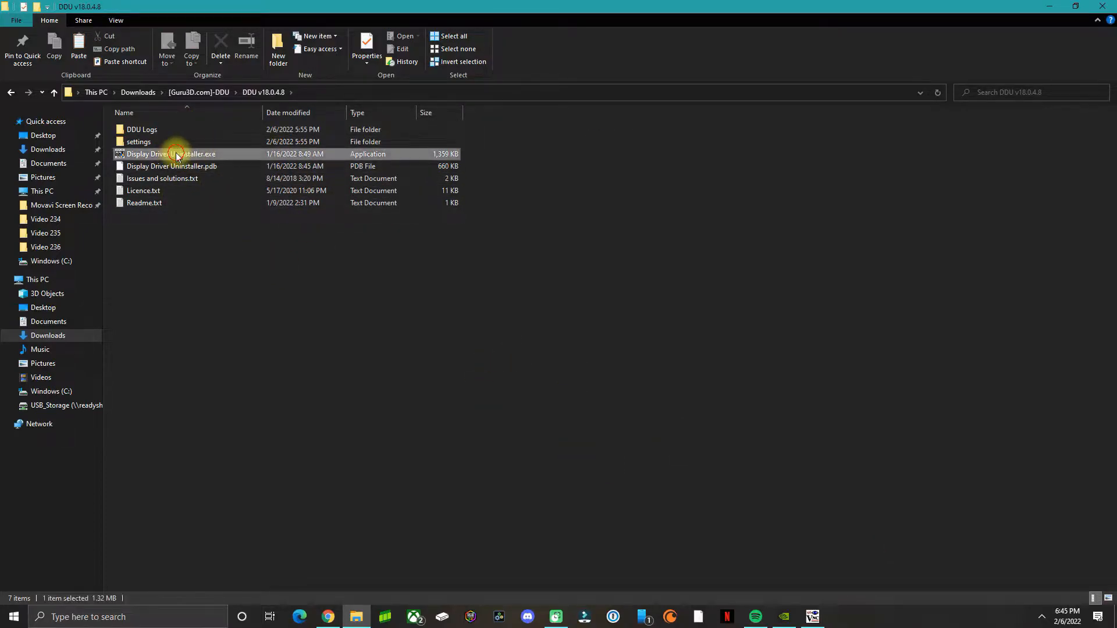
Launch Display Driver Uninstaller and accept the closed-programs and Safe Mode notices
{"action": "double_click", "coordinate": [171, 153]}
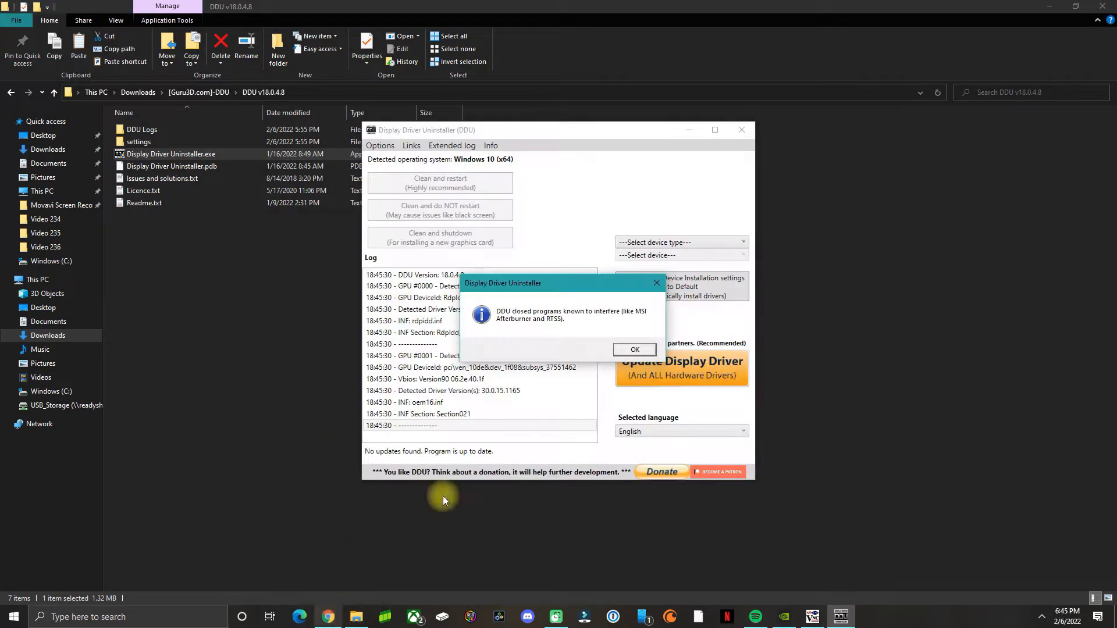
{"action": "left_click", "coordinate": [633, 349]}
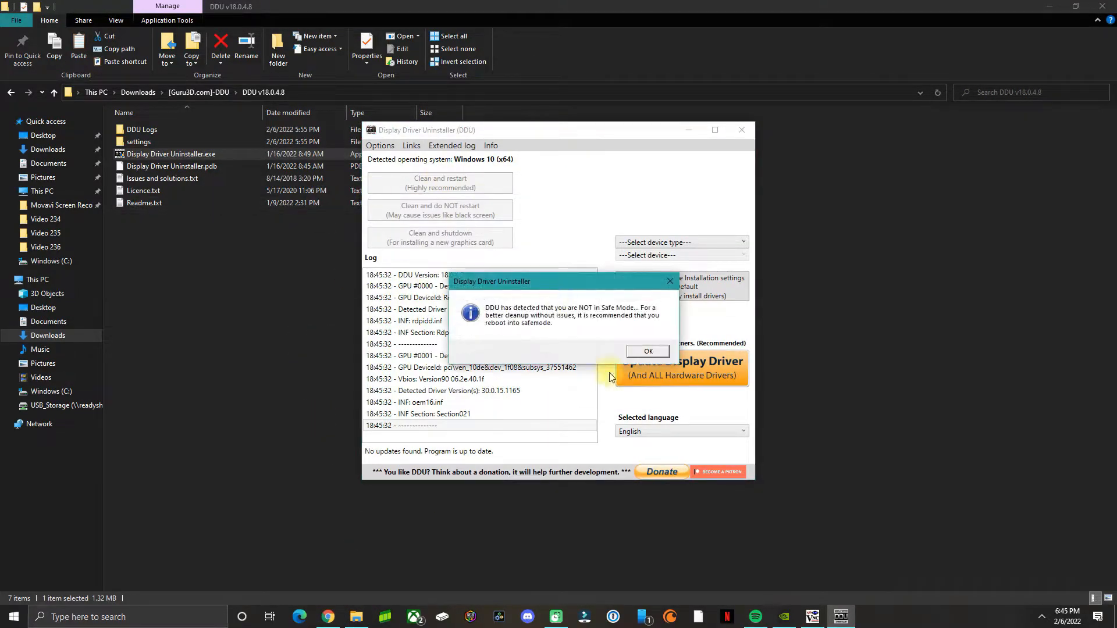
{"action": "left_click", "coordinate": [647, 350]}
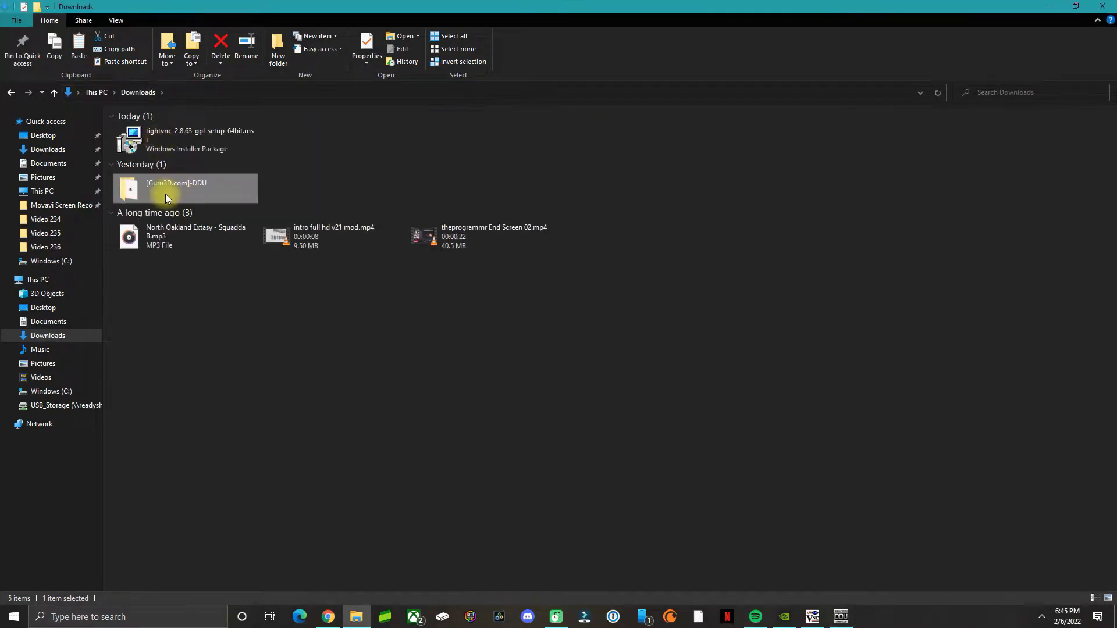
{"action": "mouse_move", "coordinate": [304, 190]}
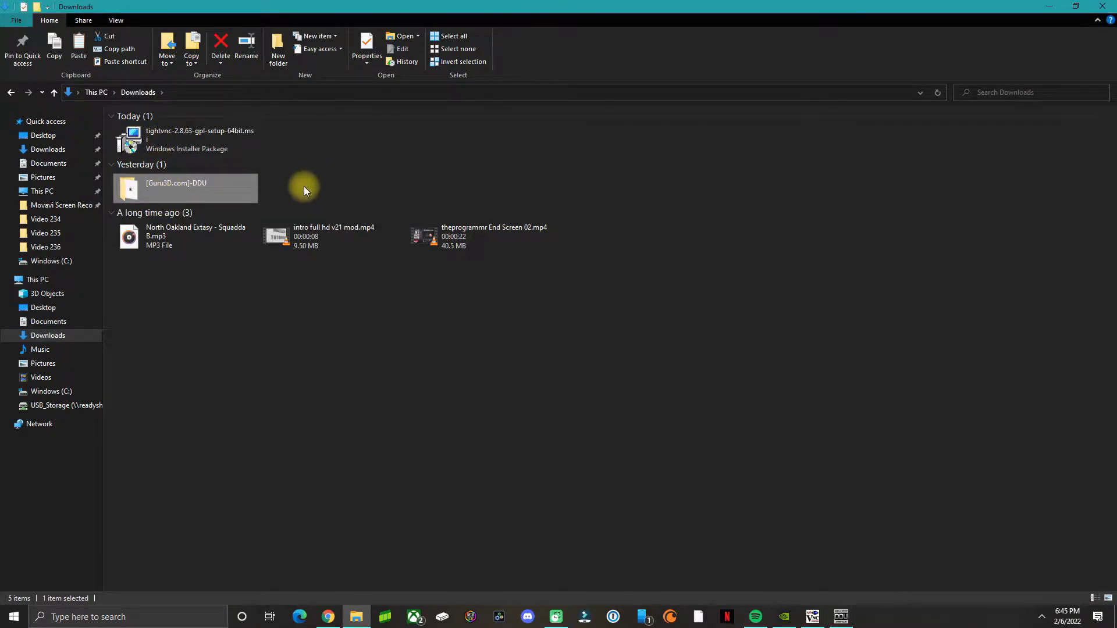
Browse into the [Guru3D.com]-DDU and Guru3D.com folders and go back up
{"action": "double_click", "coordinate": [175, 183]}
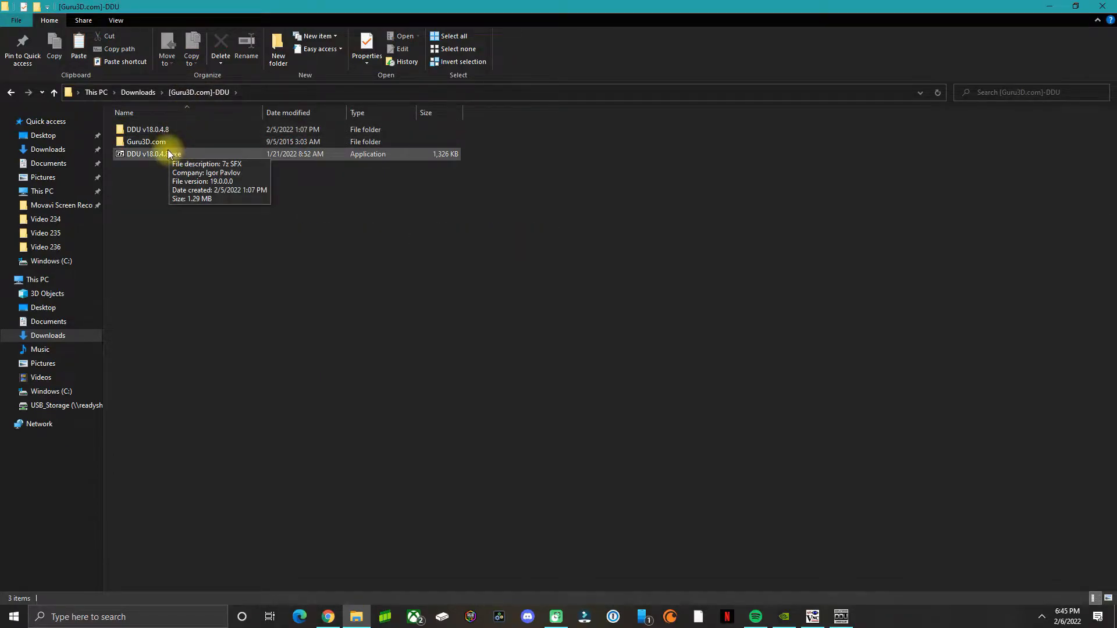
{"action": "double_click", "coordinate": [146, 141]}
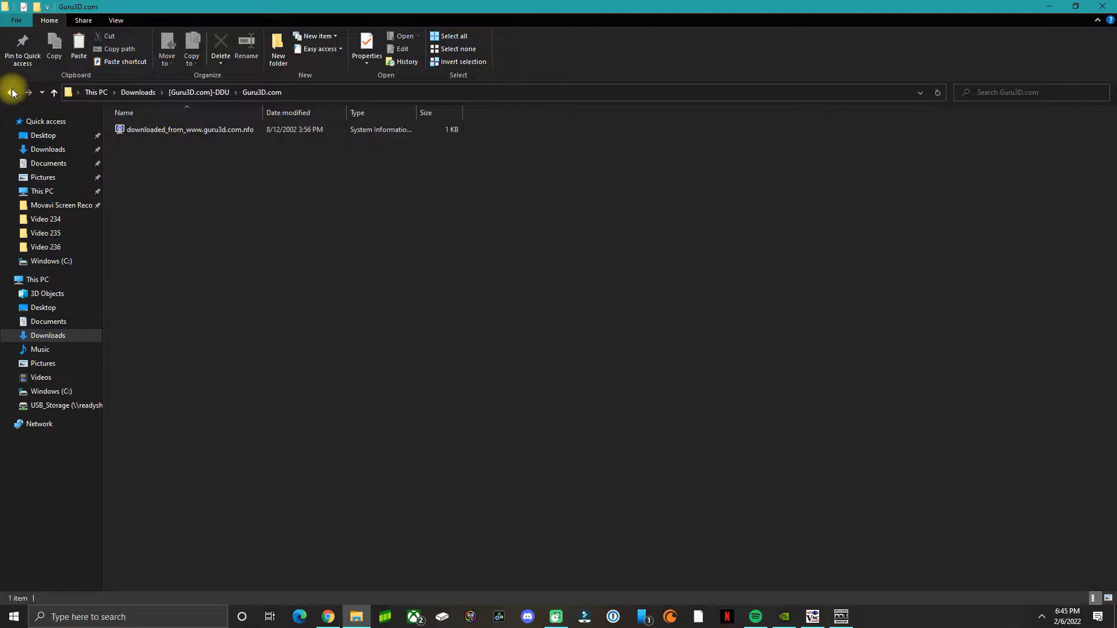
{"action": "left_click", "coordinate": [10, 92]}
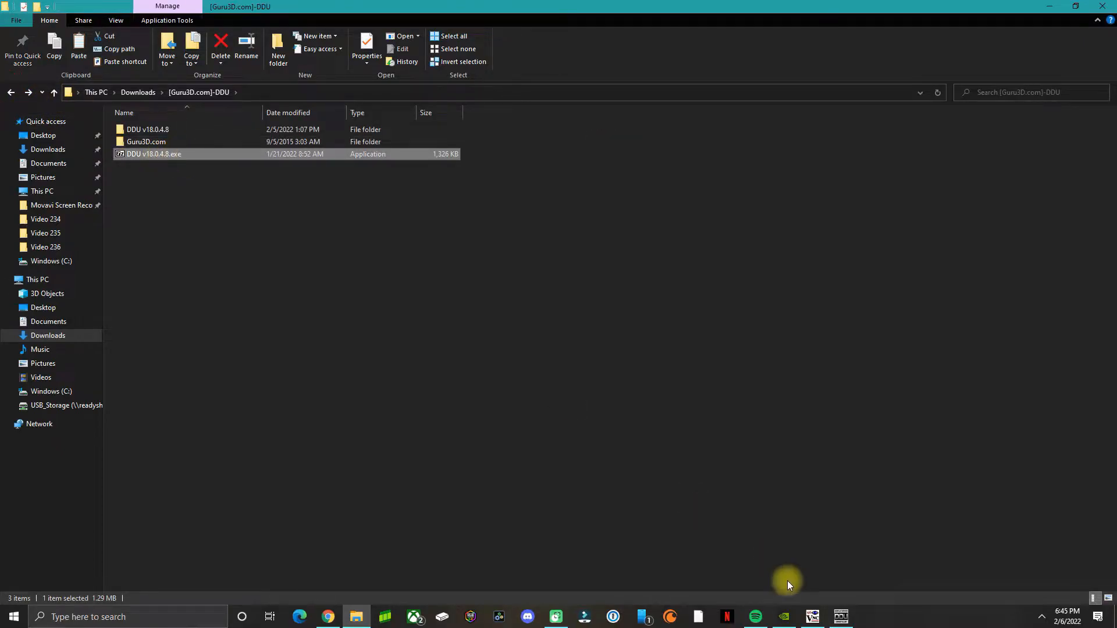
Bring DDU back up and set its device type to GPU with NVIDIA detected
{"action": "double_click", "coordinate": [153, 154]}
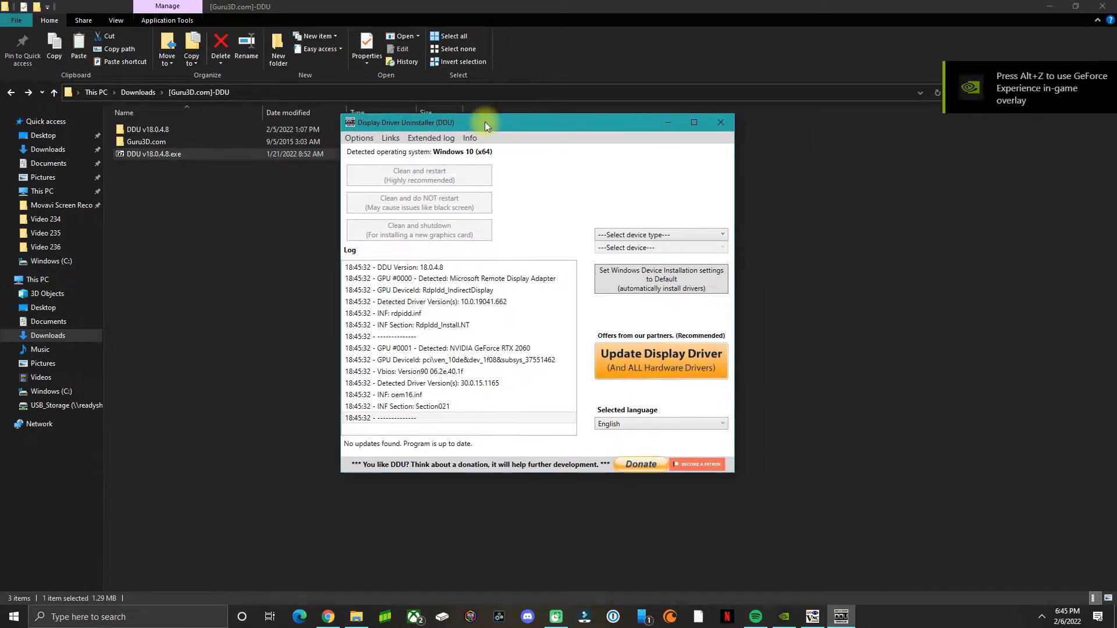
{"action": "left_click_drag", "start_coordinate": [487, 122], "coordinate": [460, 114]}
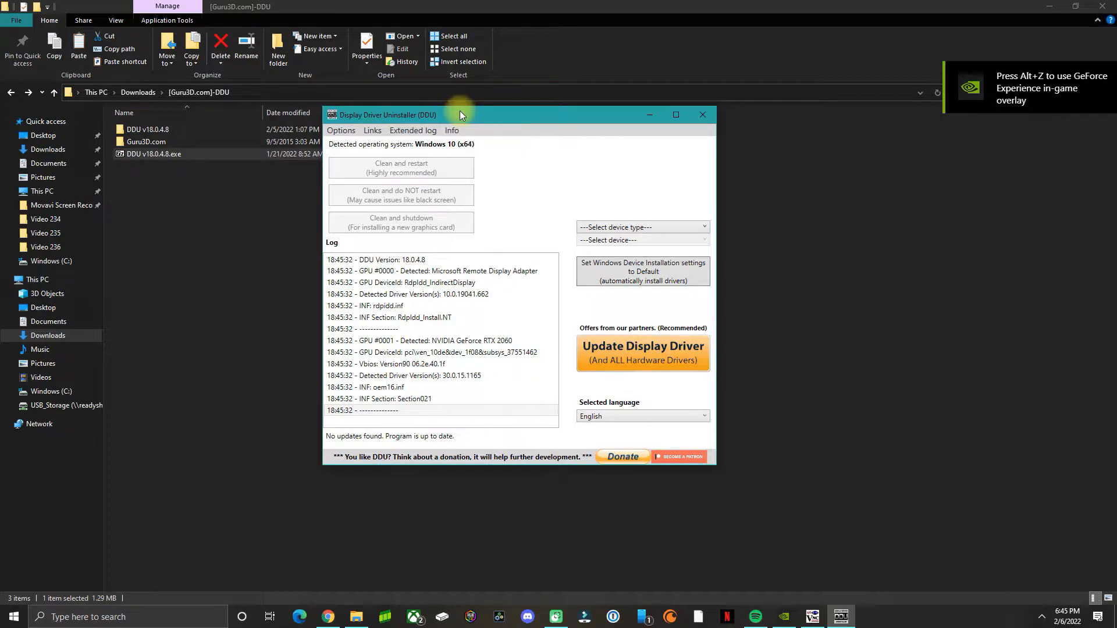
{"action": "left_click", "coordinate": [642, 227]}
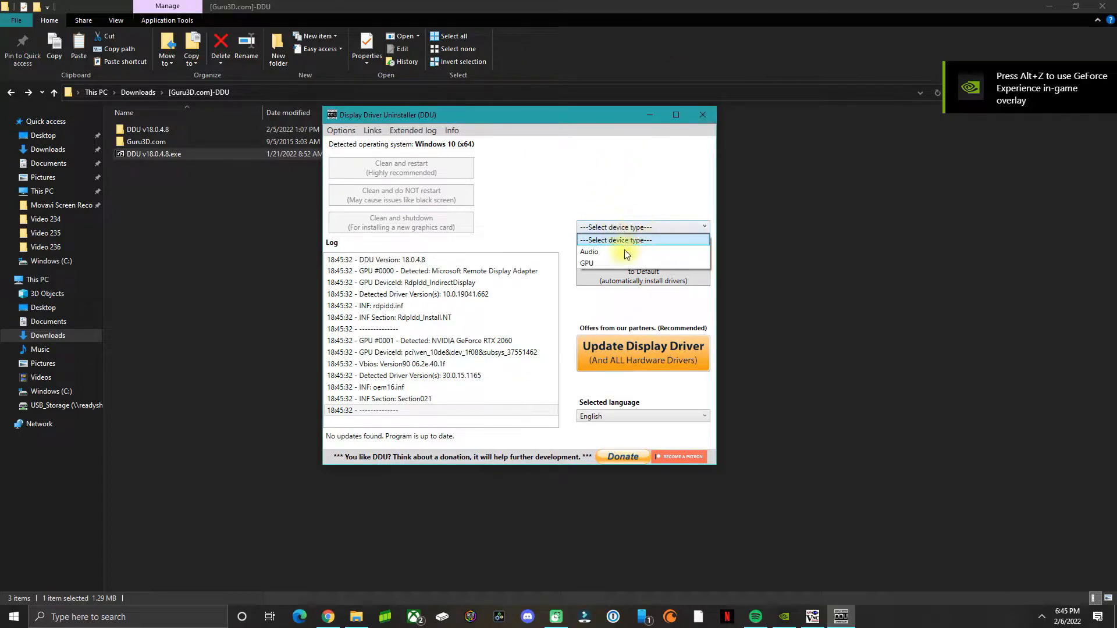
{"action": "left_click", "coordinate": [586, 263]}
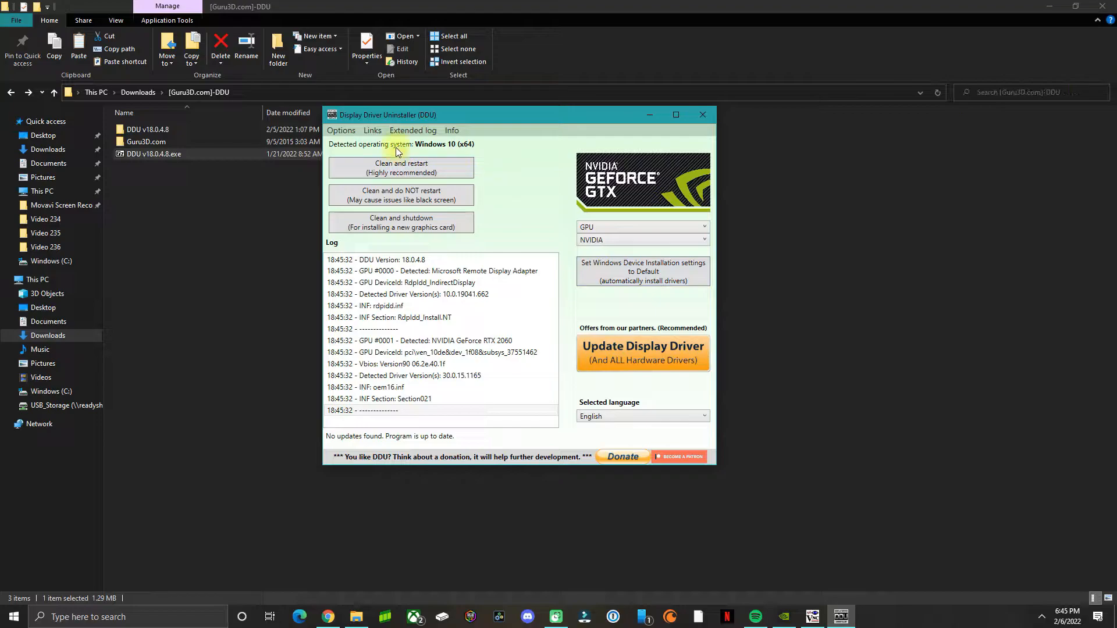
Review the Clean options and close DDU without cleaning anything
{"action": "left_click", "coordinate": [442, 341]}
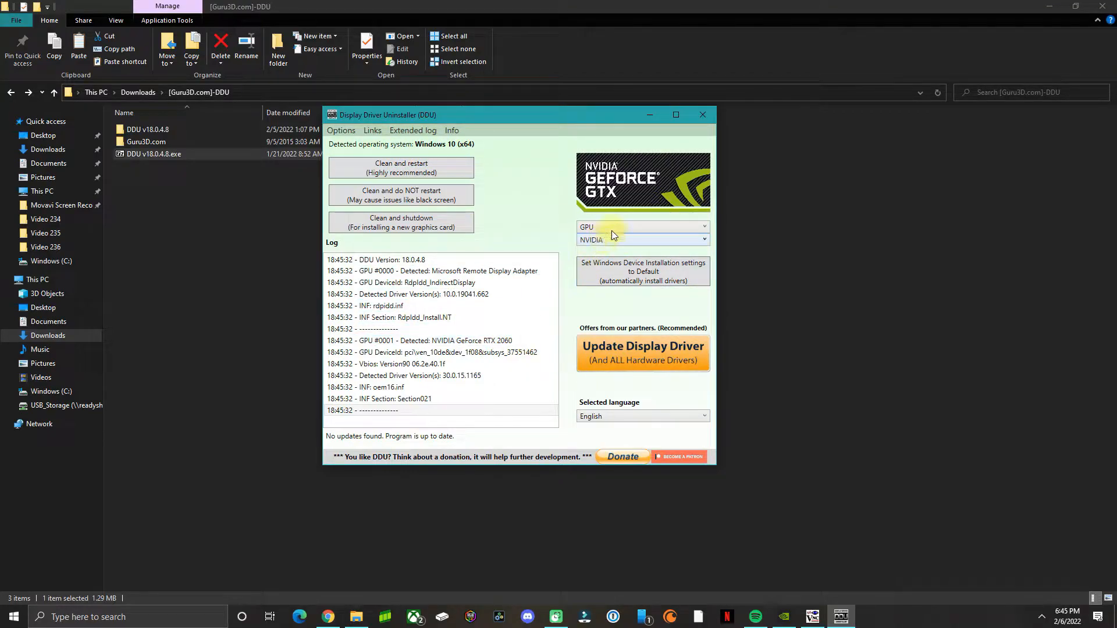
{"action": "mouse_move", "coordinate": [409, 173]}
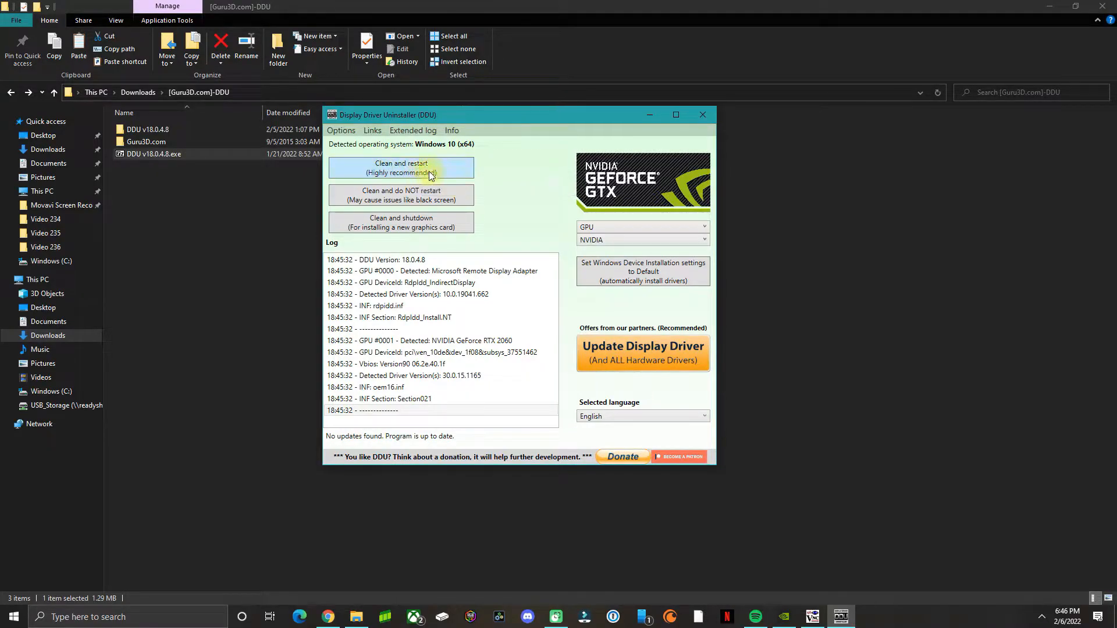
{"action": "mouse_move", "coordinate": [400, 167]}
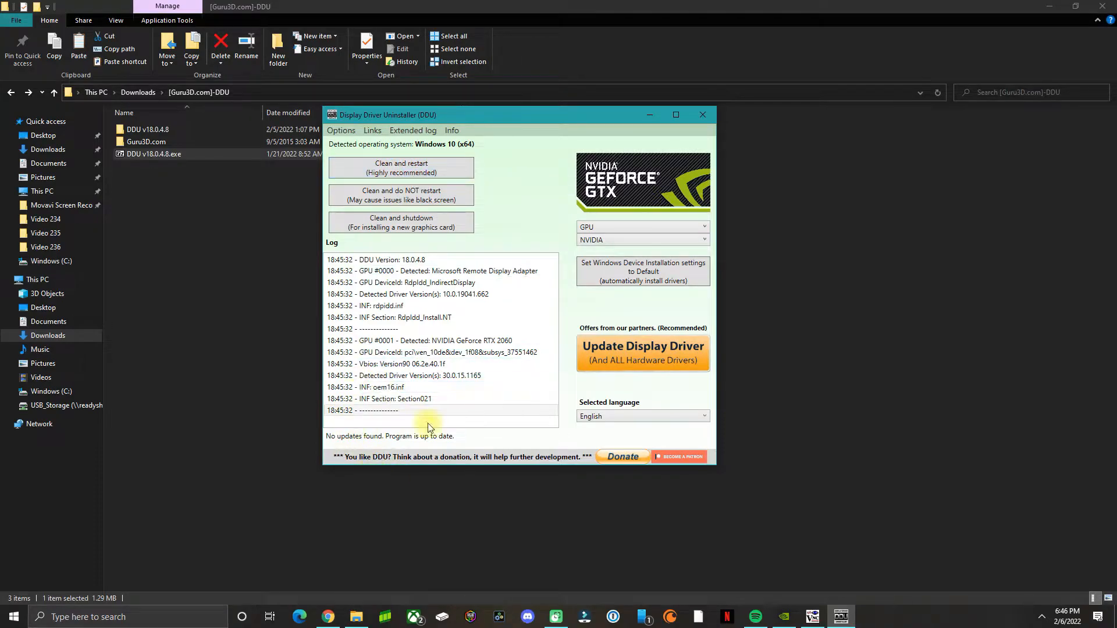
{"action": "left_click", "coordinate": [427, 386]}
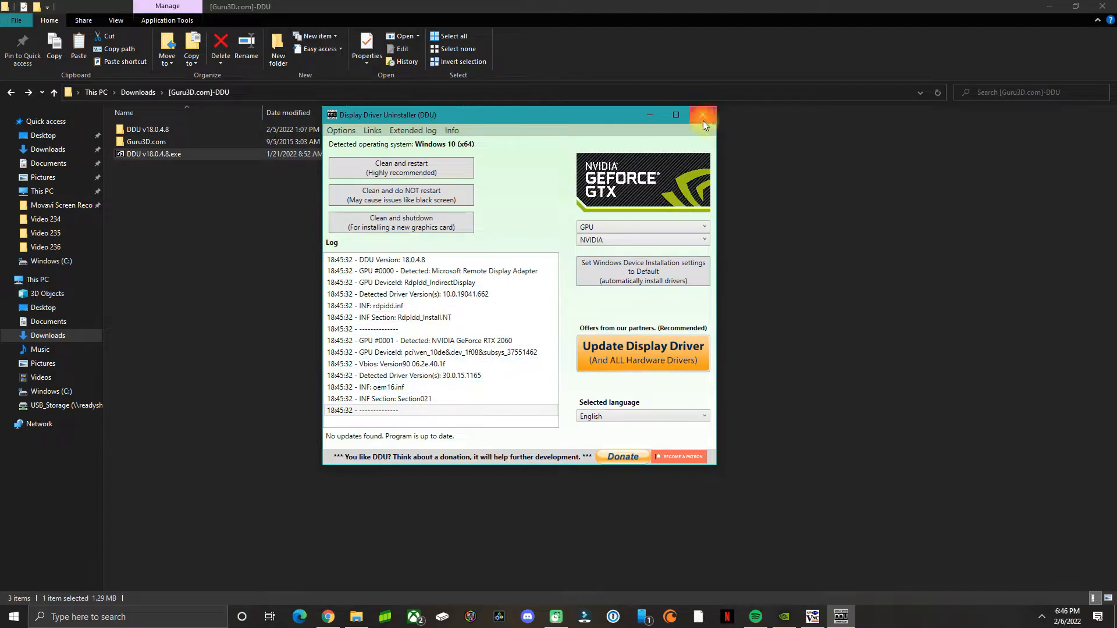
{"action": "left_click", "coordinate": [703, 116]}
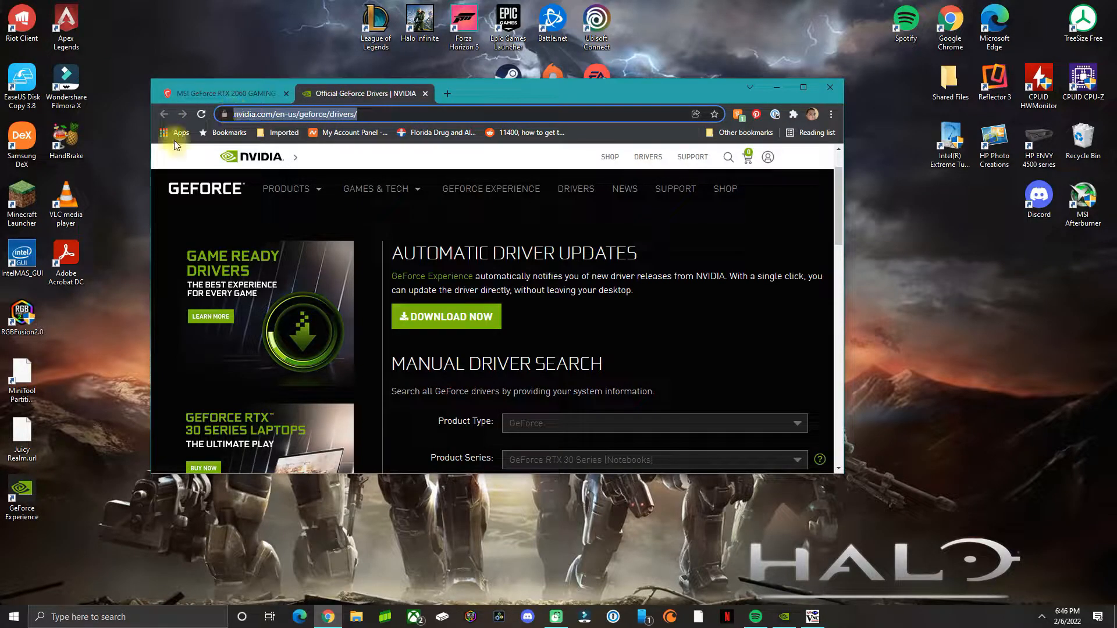
{"action": "mouse_move", "coordinate": [54, 450]}
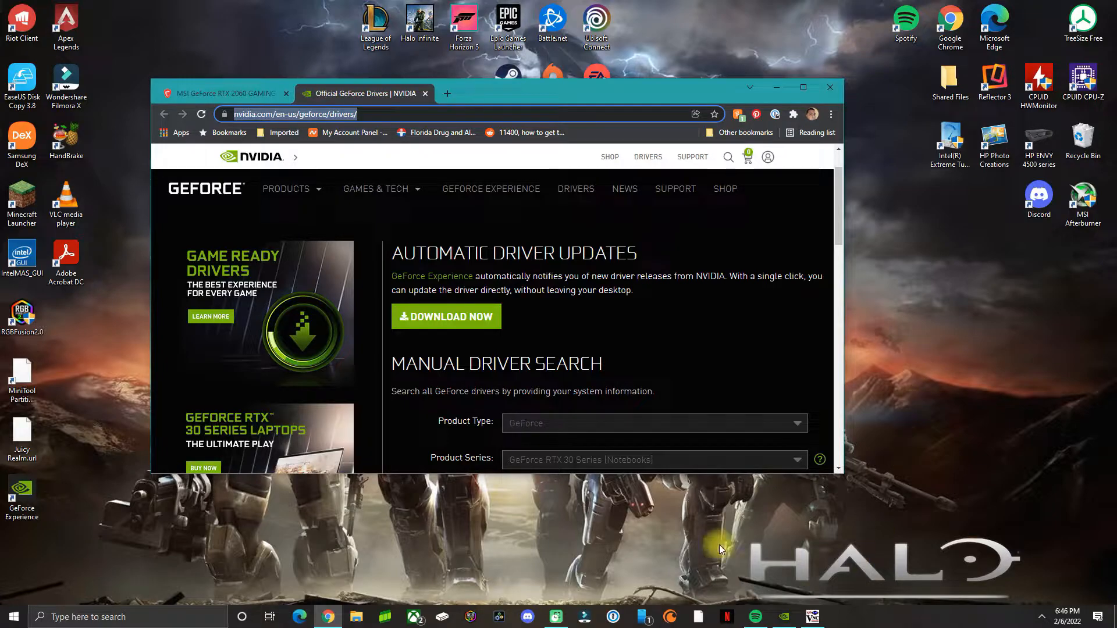
Maximize Chrome and scroll the NVIDIA page down to Manual Driver Search
{"action": "left_click", "coordinate": [292, 114]}
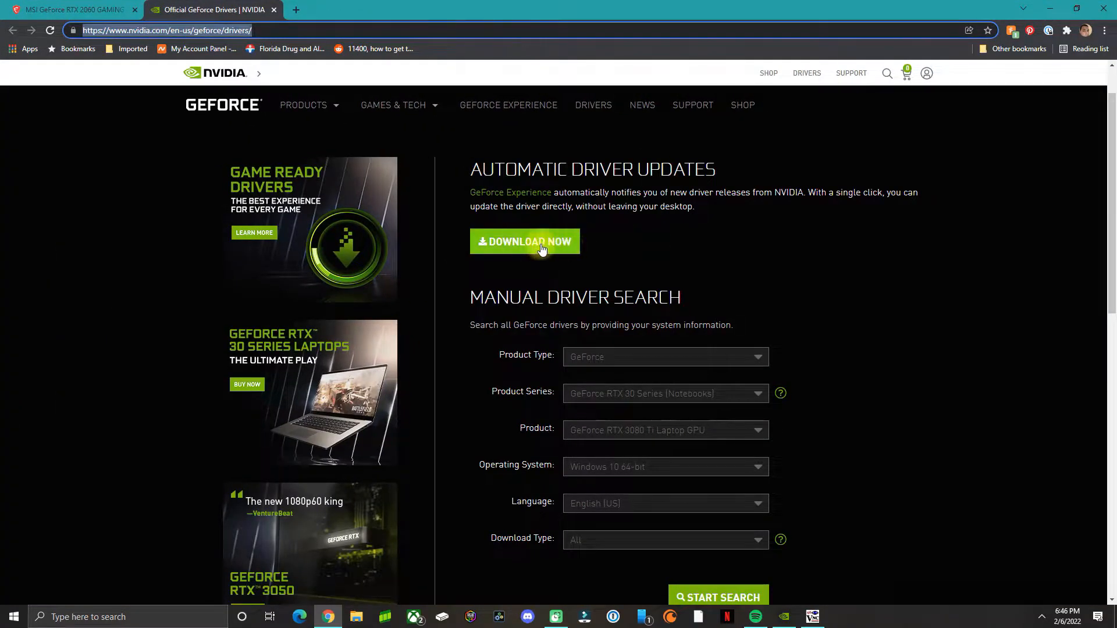
{"action": "scroll", "scroll_direction": "down", "scroll_amount": 3}
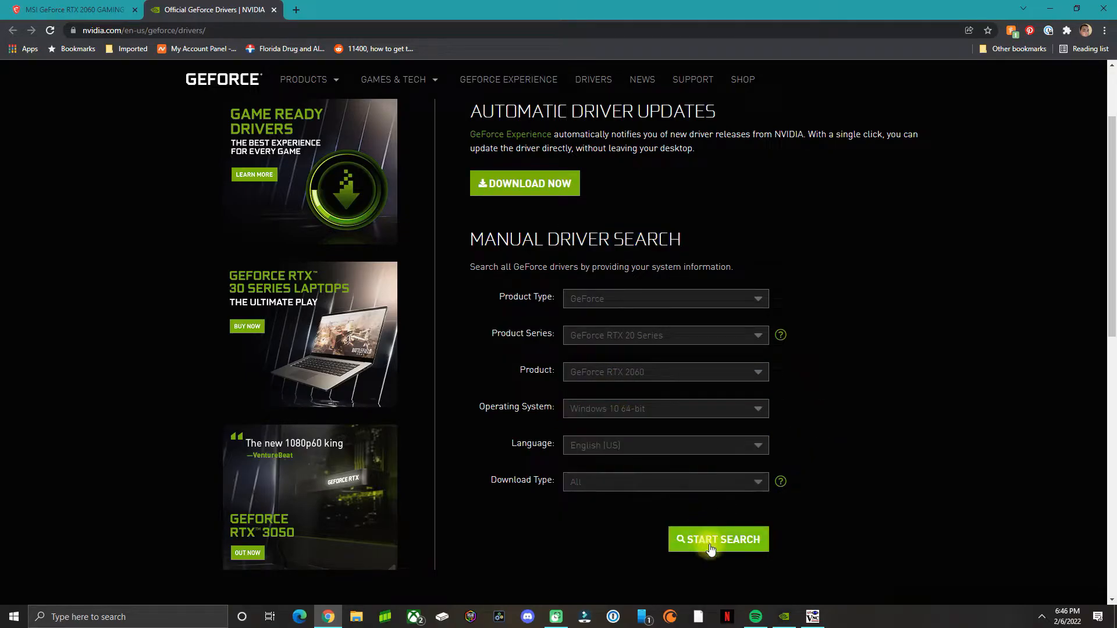
Search drivers for the RTX 2060 and start downloading Game Ready Driver 511.65
{"action": "left_click", "coordinate": [717, 539]}
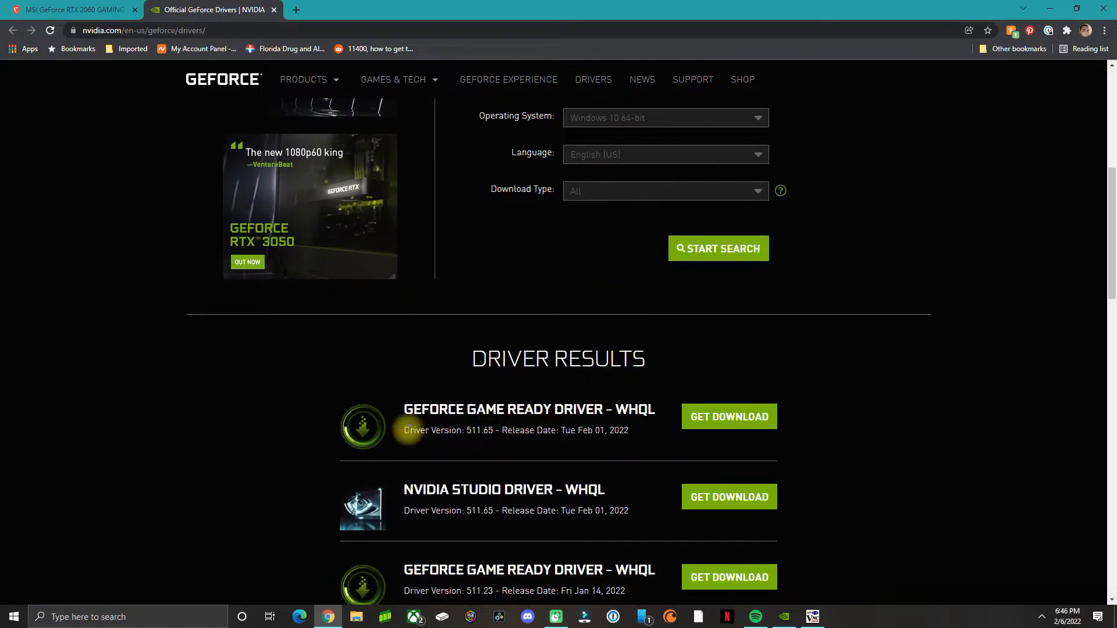
{"action": "left_click_drag", "start_coordinate": [404, 409], "coordinate": [629, 430]}
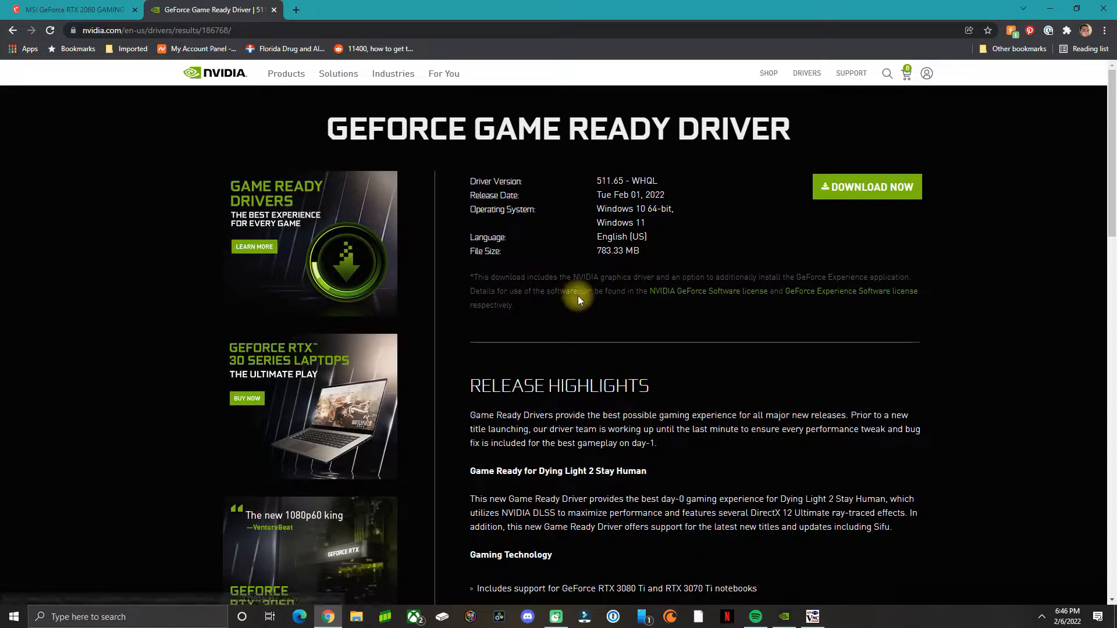
{"action": "mouse_move", "coordinate": [866, 186]}
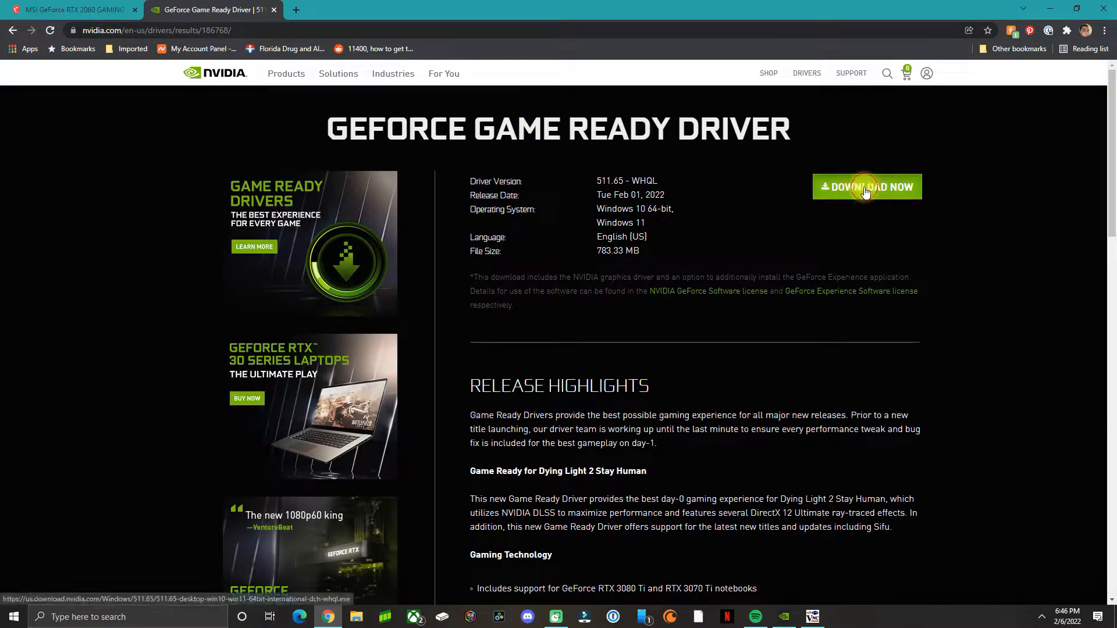
{"action": "left_click", "coordinate": [866, 186]}
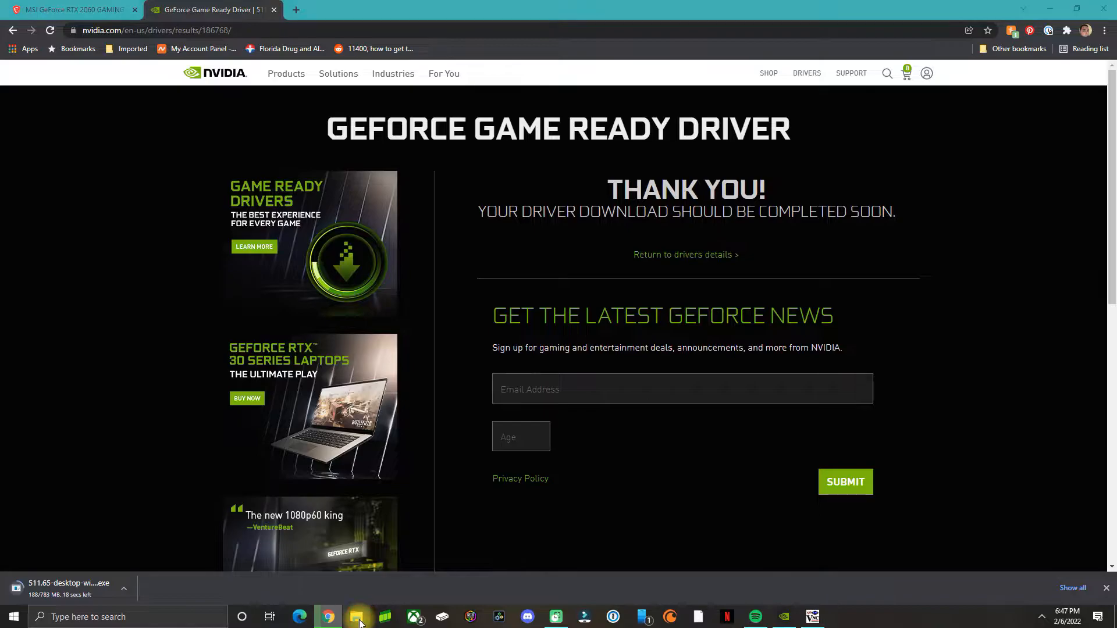
Check Downloads in File Explorer and select the finished 511.65 driver executable
{"action": "left_click", "coordinate": [356, 621]}
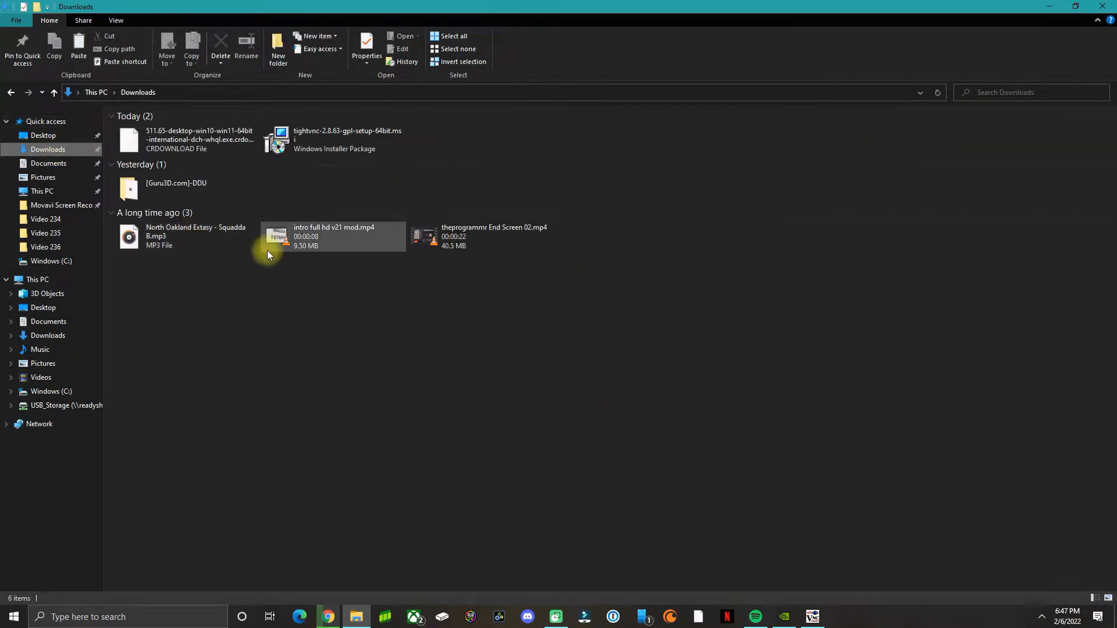
{"action": "mouse_move", "coordinate": [221, 140]}
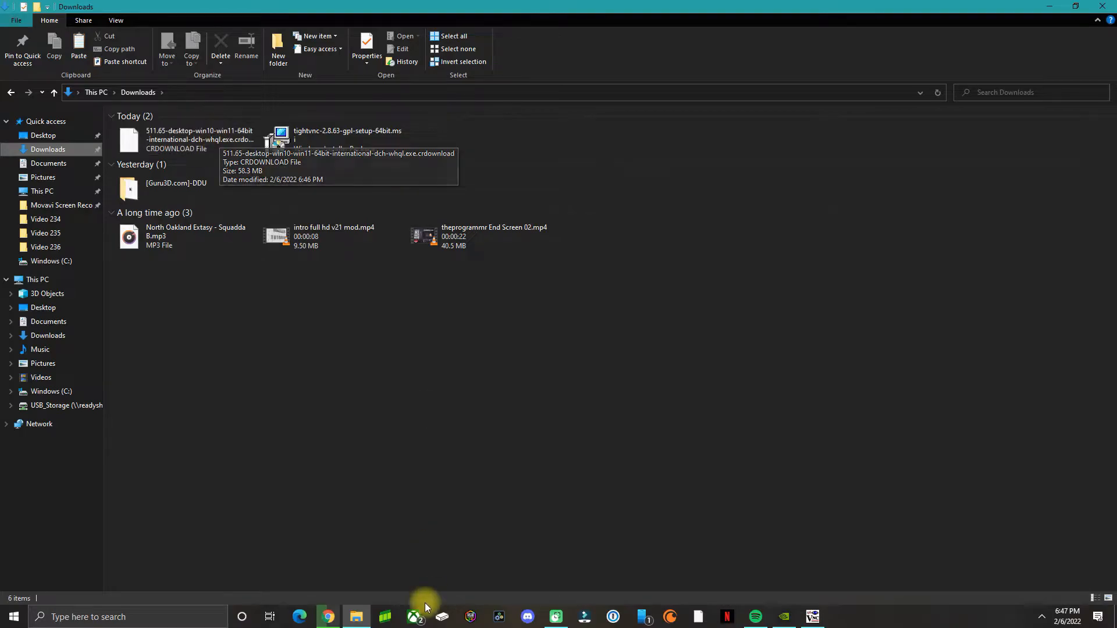
{"action": "mouse_move", "coordinate": [327, 617]}
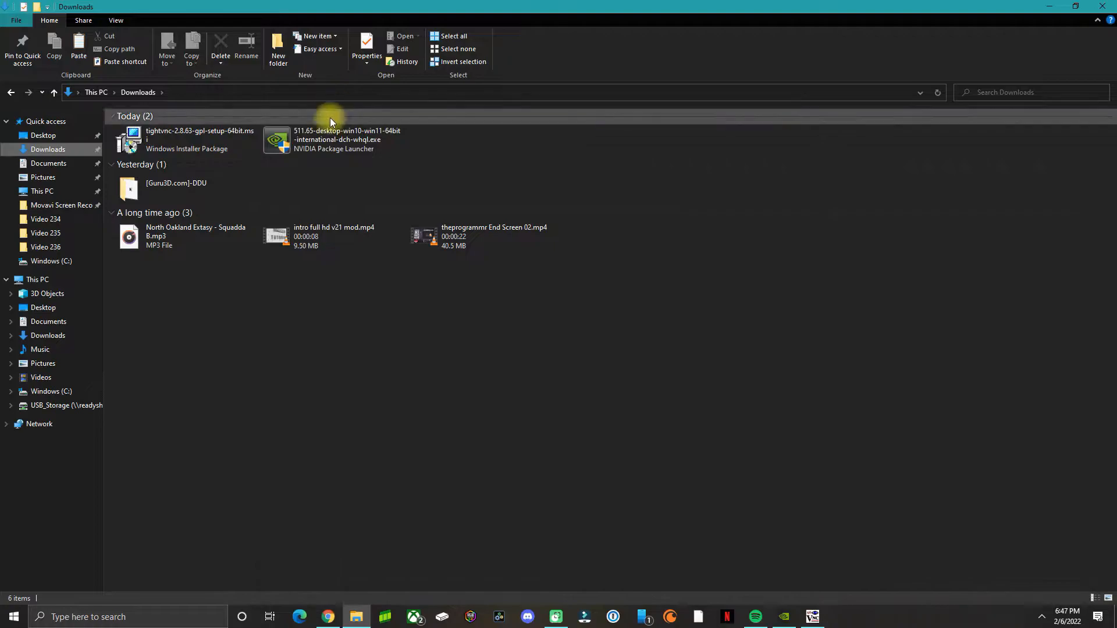
{"action": "left_click", "coordinate": [335, 140]}
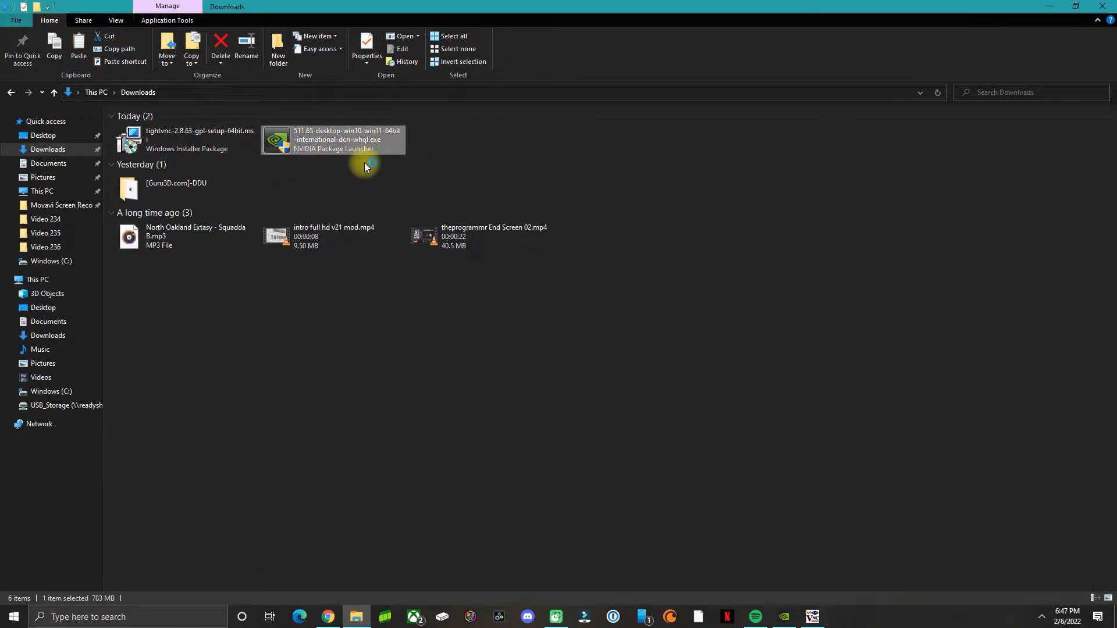
Run the 511.65 driver package and start extraction to the default NVIDIA path
{"action": "double_click", "coordinate": [333, 139]}
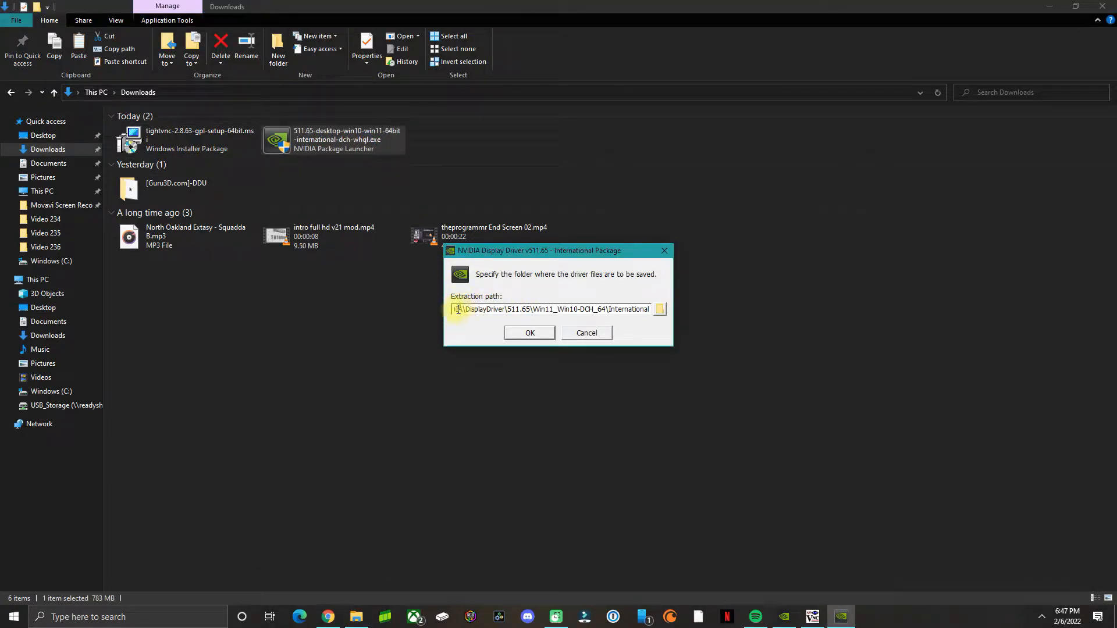
{"action": "triple_click", "coordinate": [552, 309]}
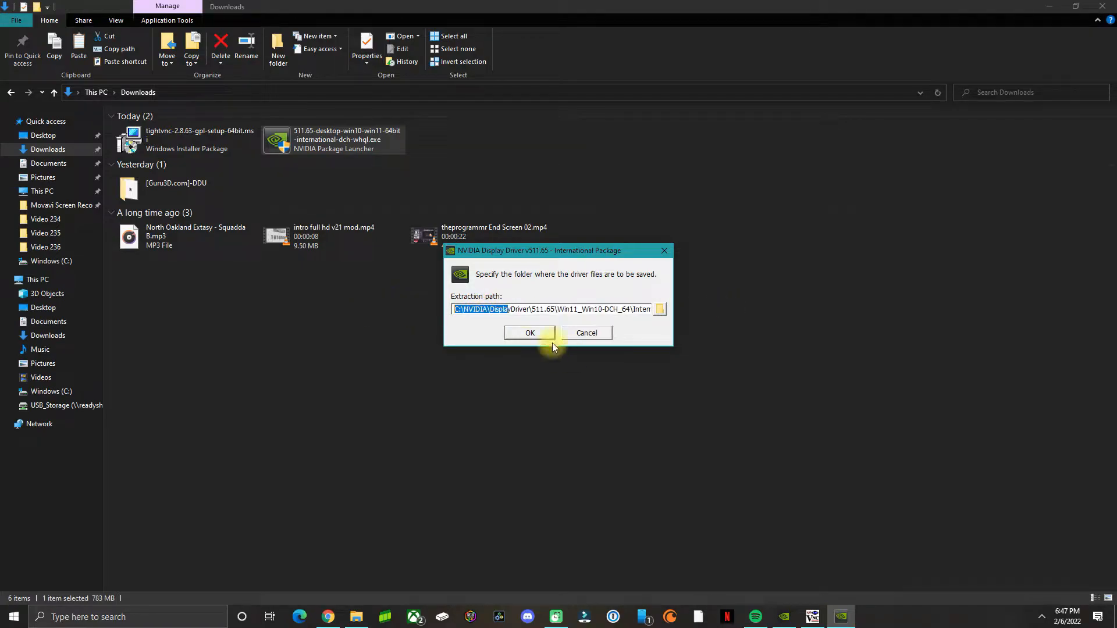
{"action": "left_click", "coordinate": [529, 332]}
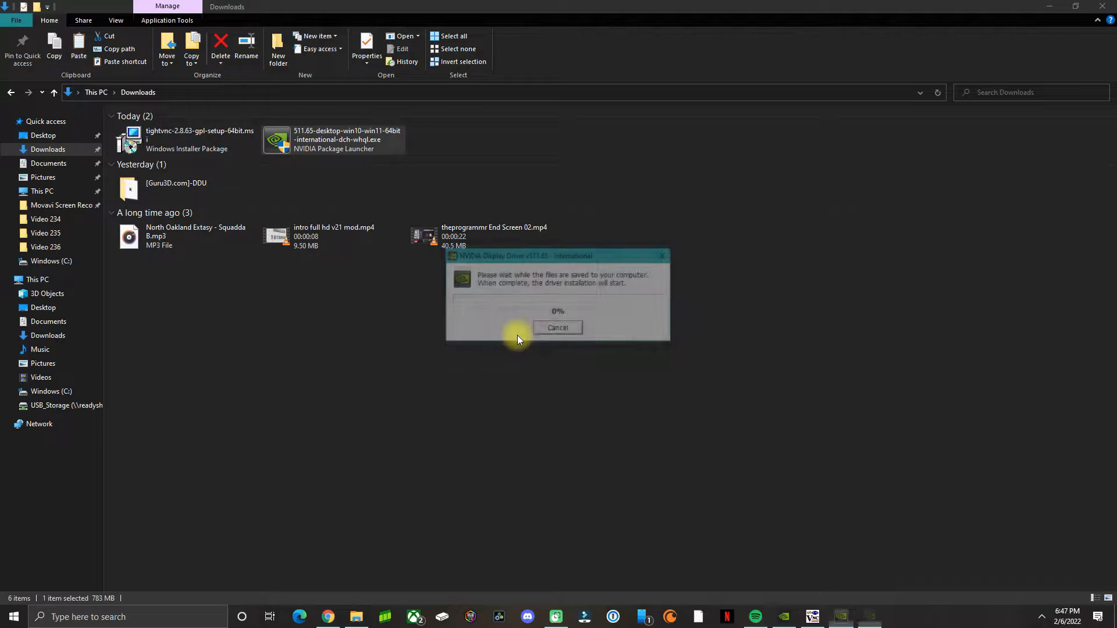
{"action": "left_click", "coordinate": [557, 327]}
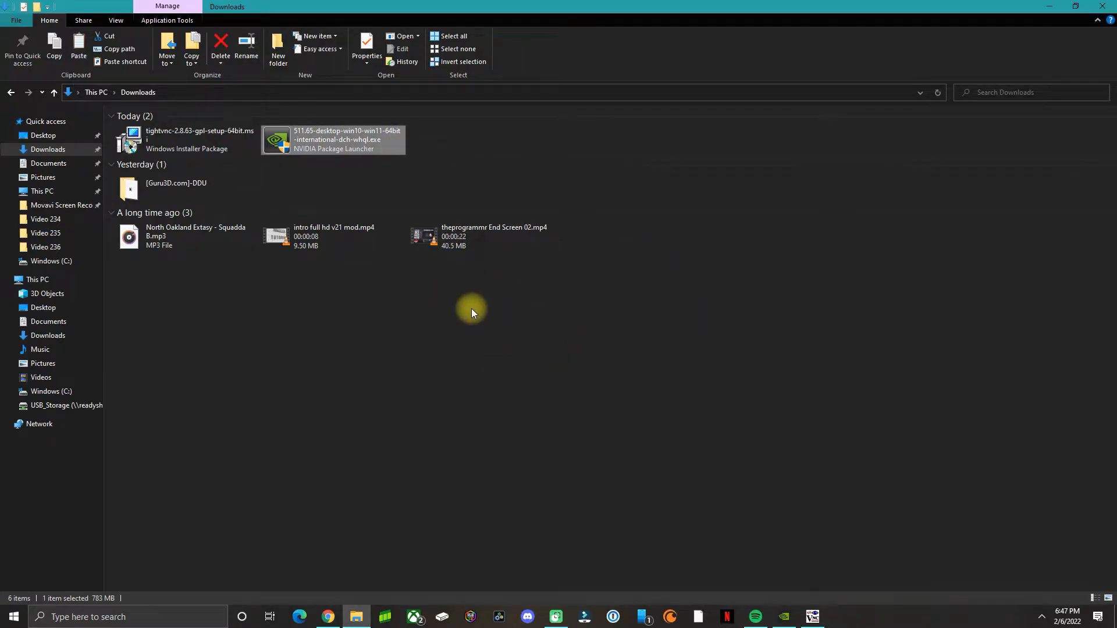
{"action": "mouse_move", "coordinate": [768, 251]}
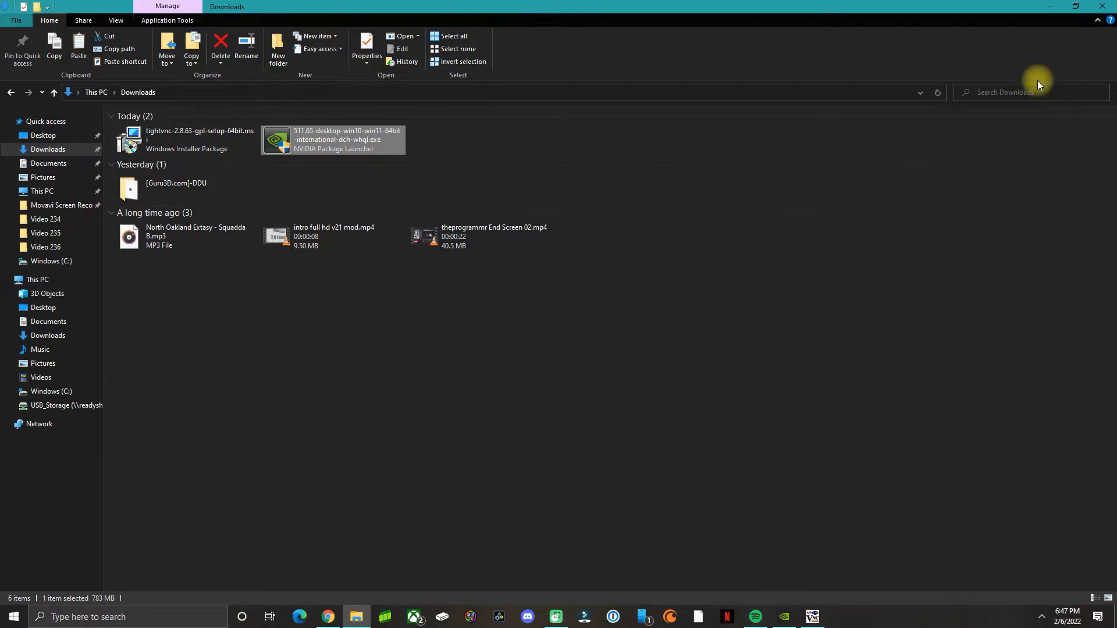
{"action": "mouse_move", "coordinate": [909, 216]}
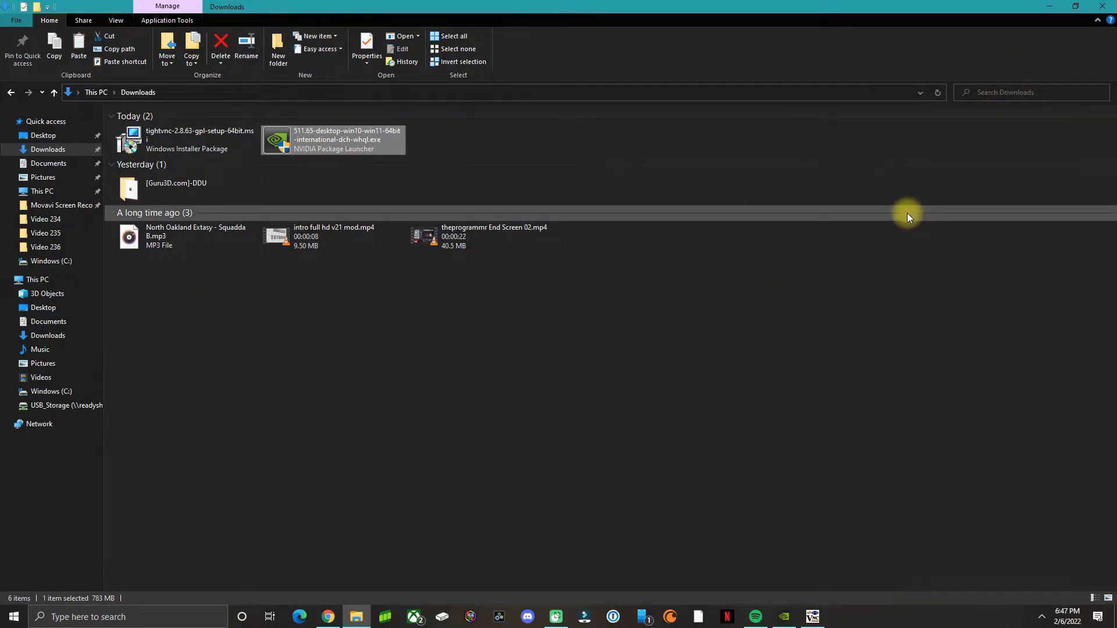
{"action": "mouse_move", "coordinate": [363, 355]}
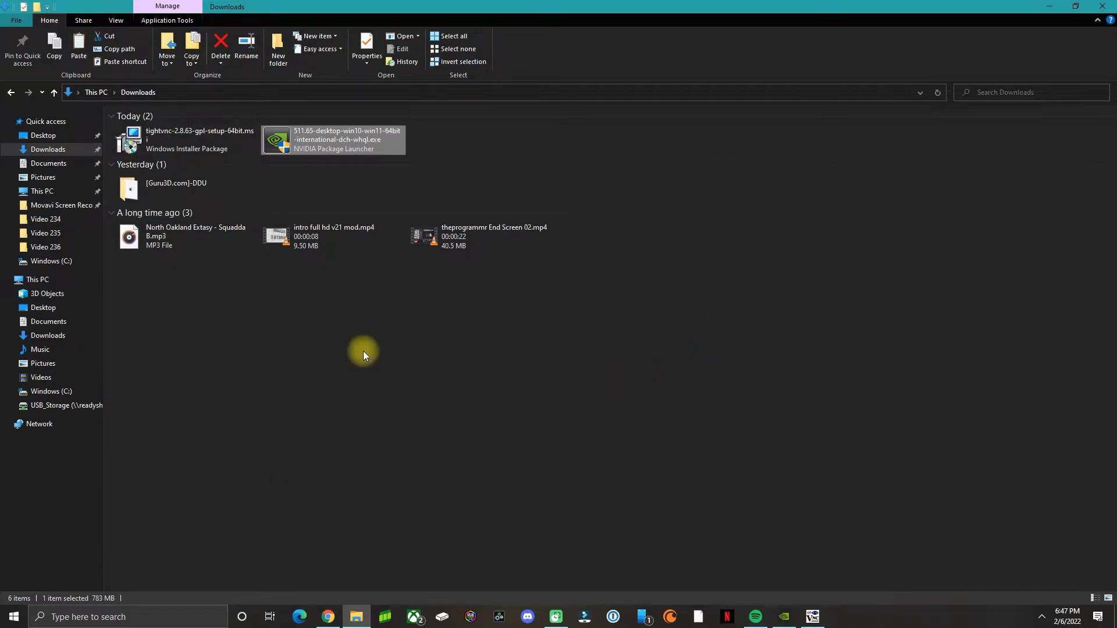
{"action": "mouse_move", "coordinate": [626, 383]}
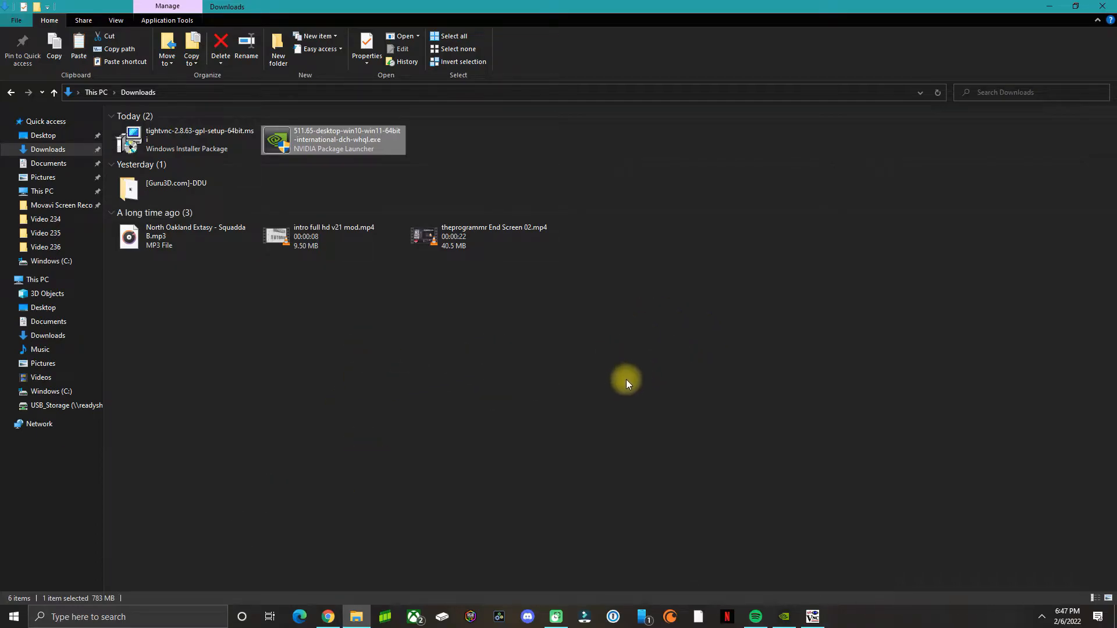
{"action": "mouse_move", "coordinate": [643, 362]}
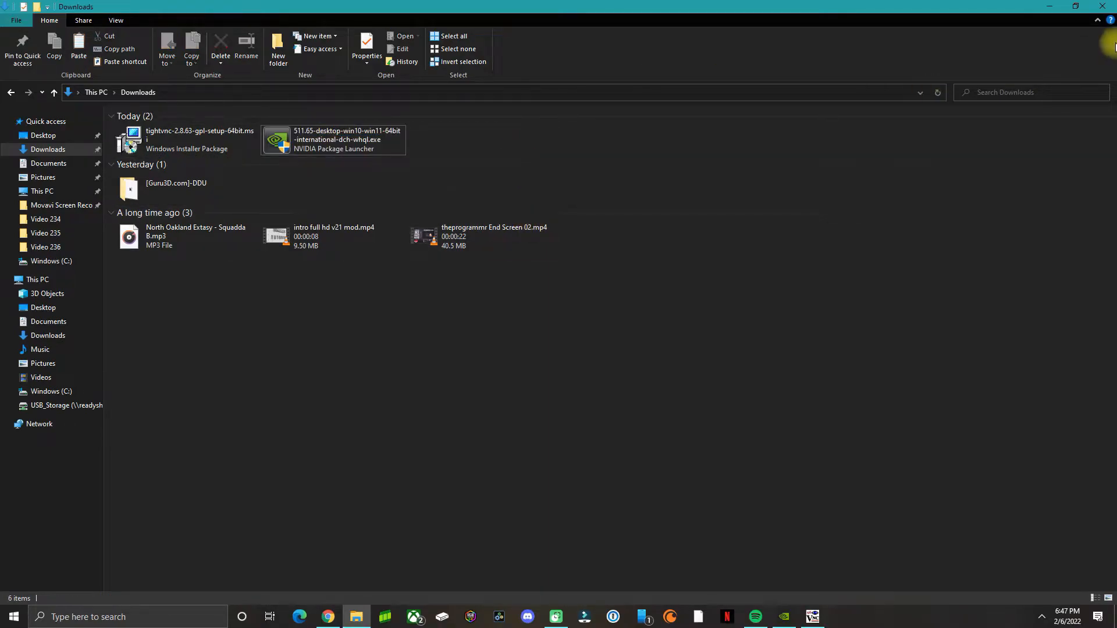
{"action": "mouse_move", "coordinate": [637, 191]}
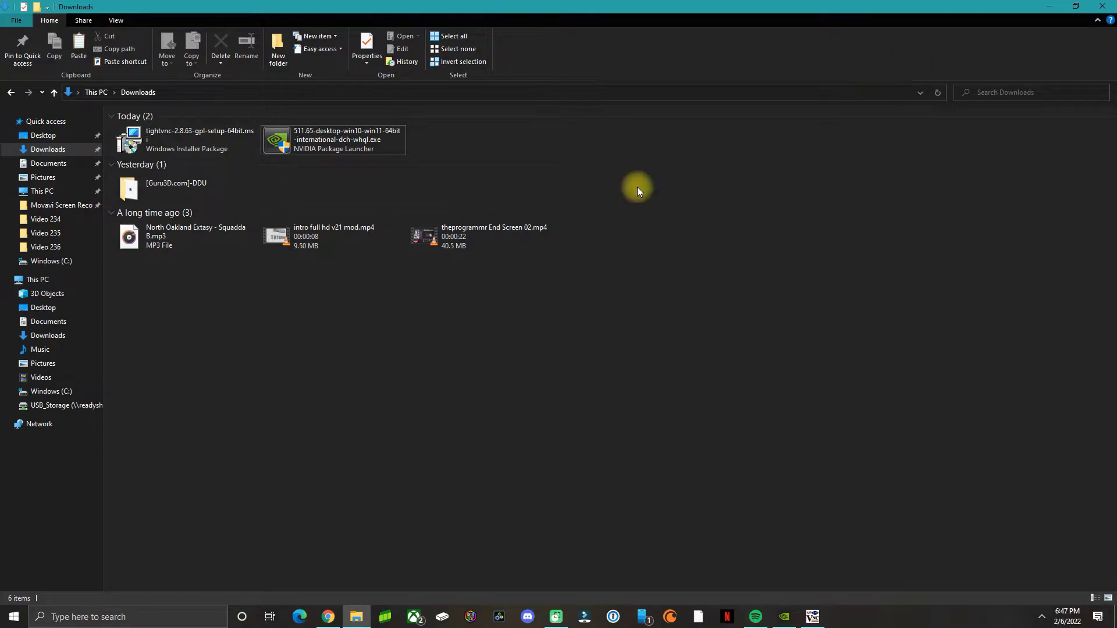
{"action": "mouse_move", "coordinate": [502, 269]}
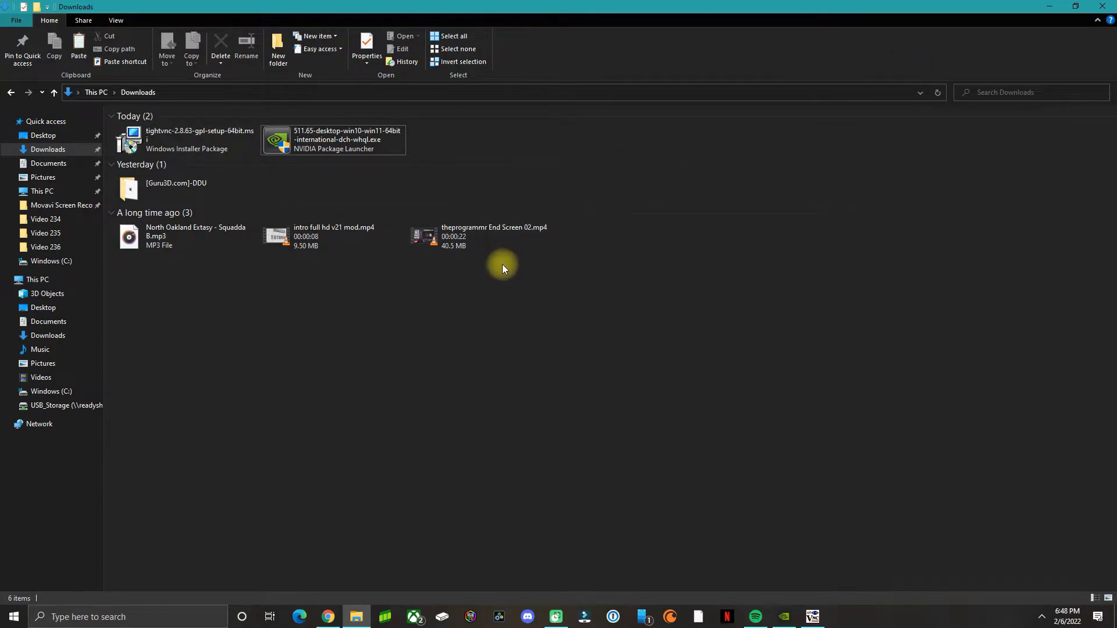
{"action": "mouse_move", "coordinate": [450, 305]}
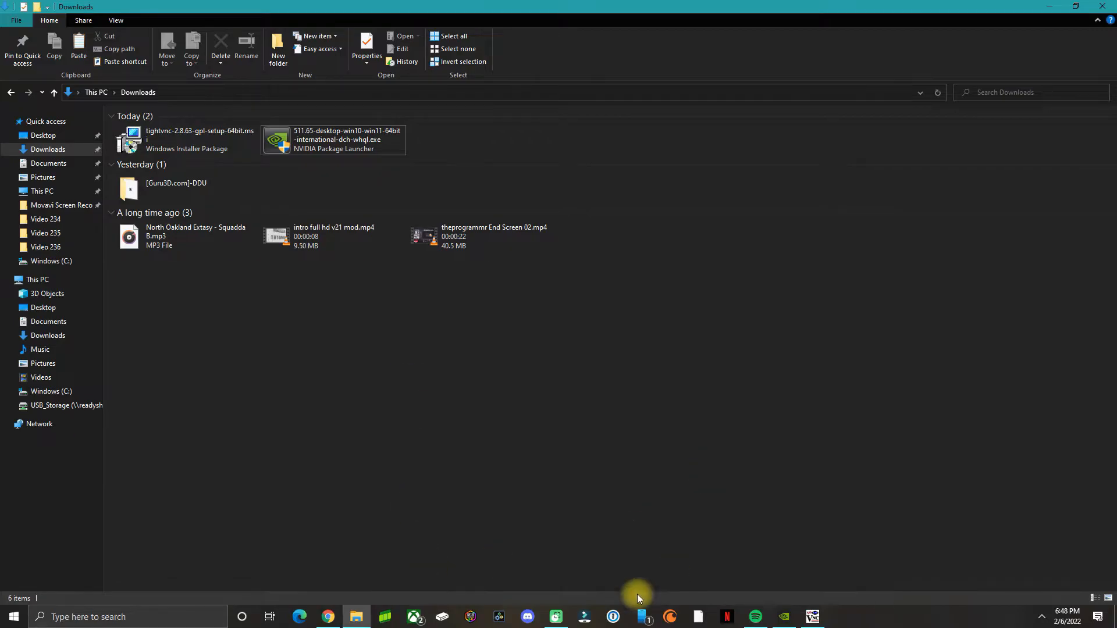
Search 'gefro' in the taskbar and launch GeForce Experience
{"action": "type", "text": "gefro"}
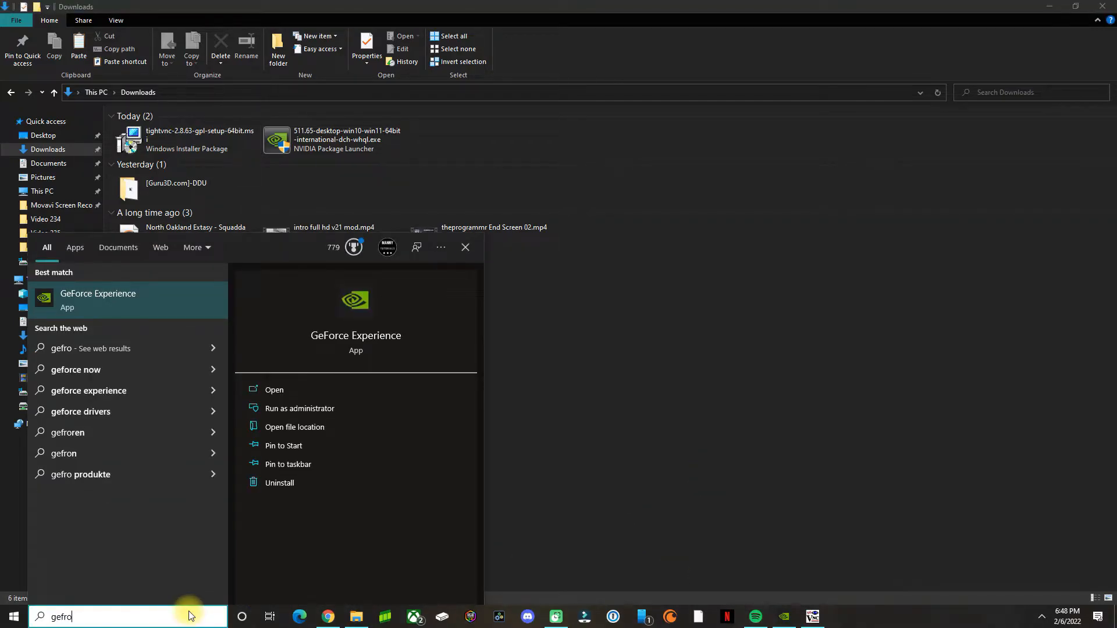
{"action": "left_click", "coordinate": [274, 390]}
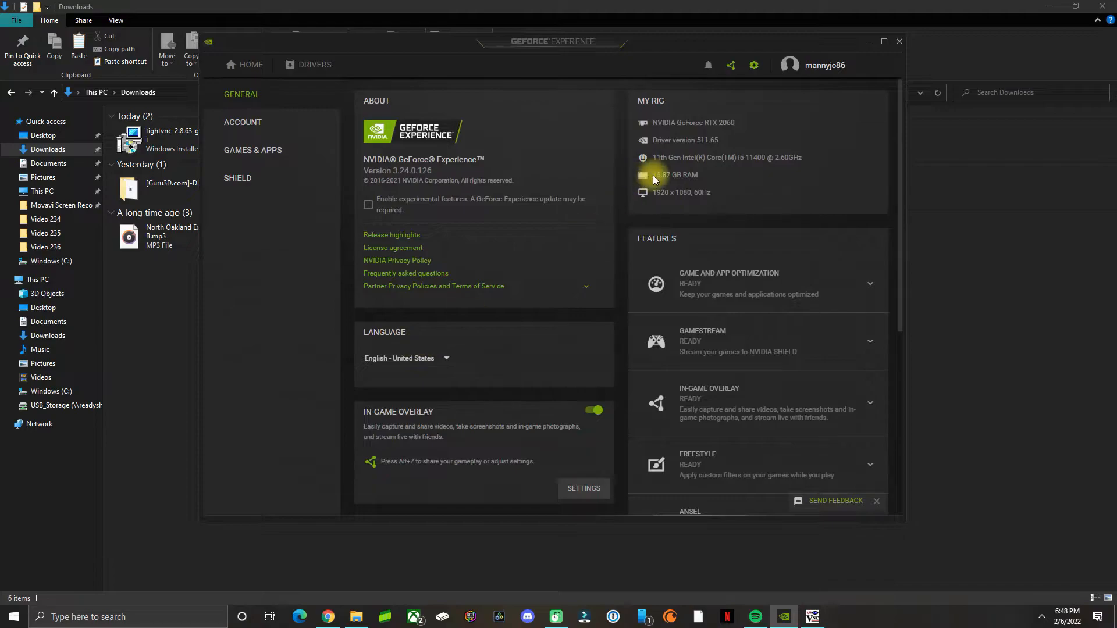
{"action": "mouse_move", "coordinate": [755, 65]}
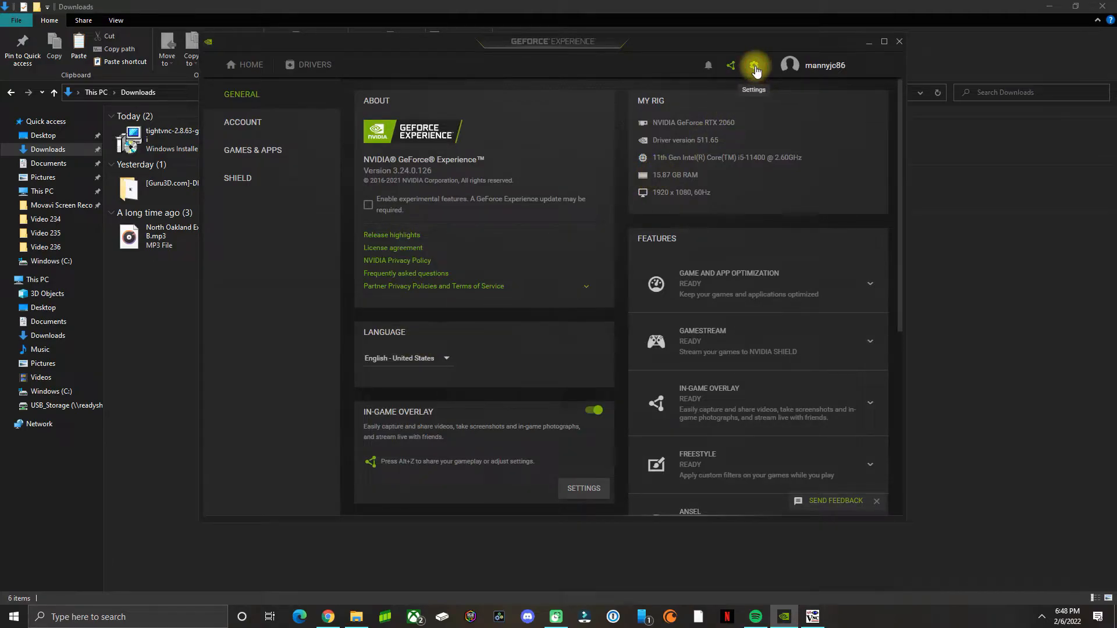
Switch GameStream on in the SHIELD settings
{"action": "left_click", "coordinate": [237, 178]}
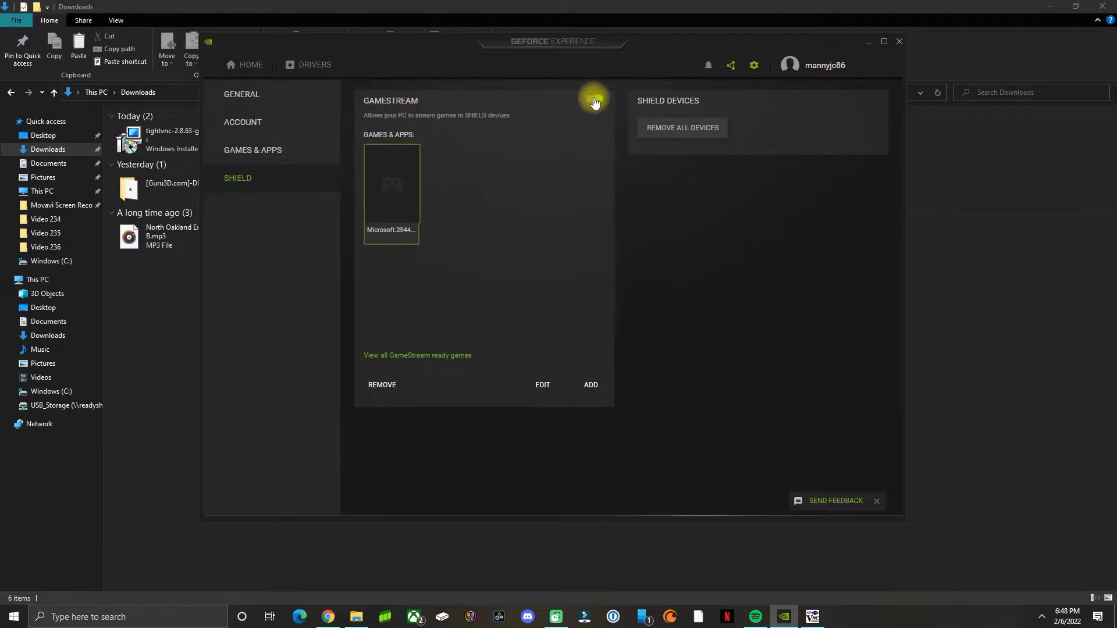
{"action": "left_click", "coordinate": [593, 99]}
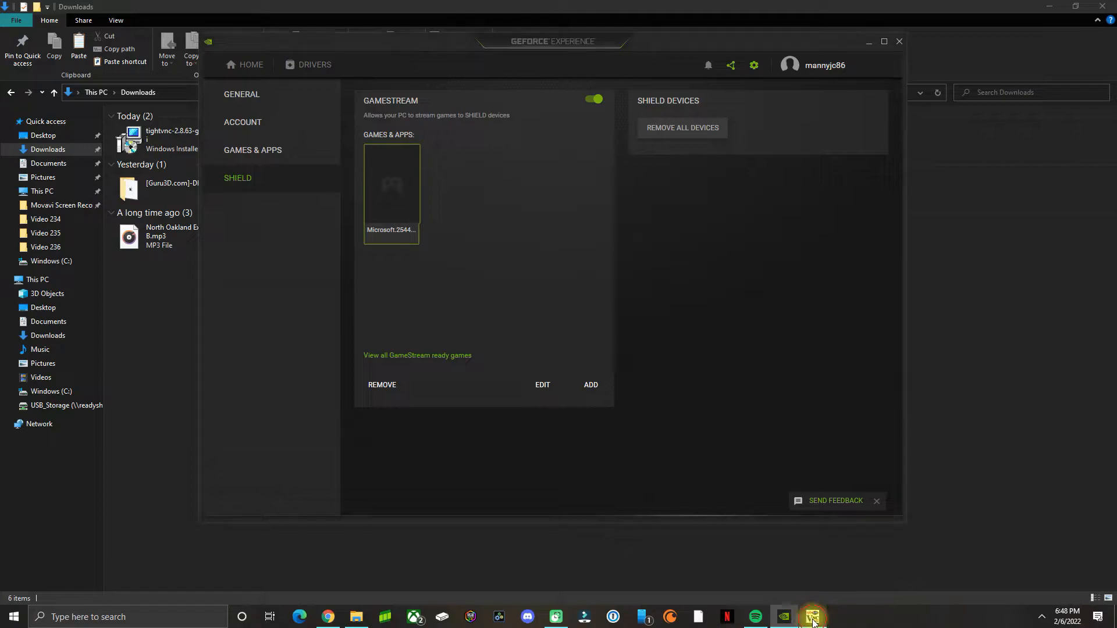
Switch to the TightVNC remote desktop and launch Moonlight to view OFFICEDESKTOP
{"action": "left_click", "coordinate": [811, 617]}
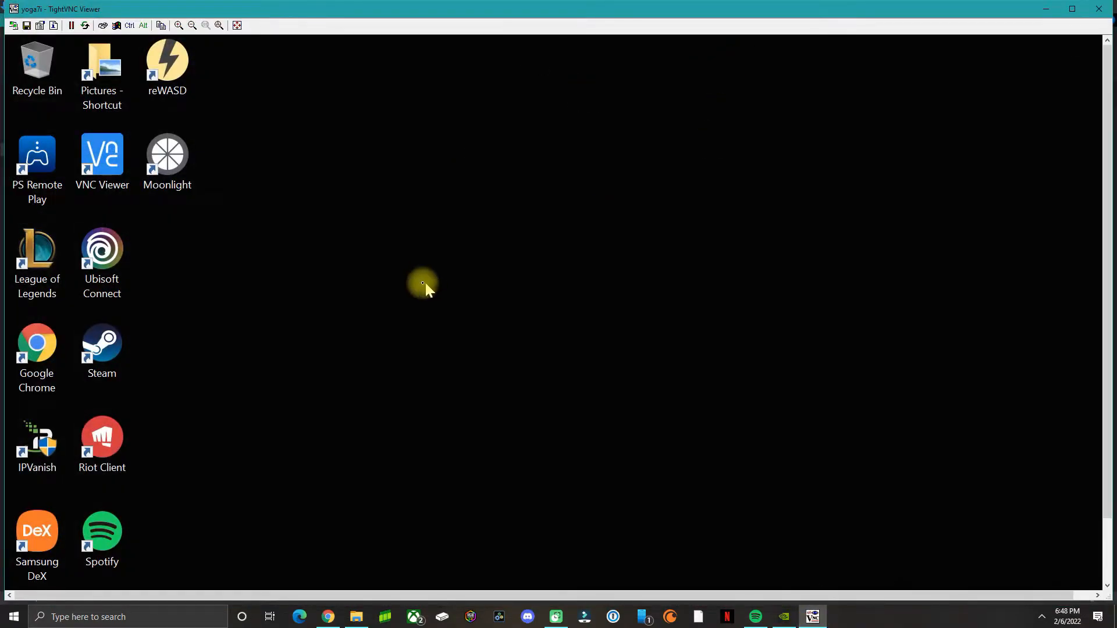
{"action": "mouse_move", "coordinate": [1103, 205]}
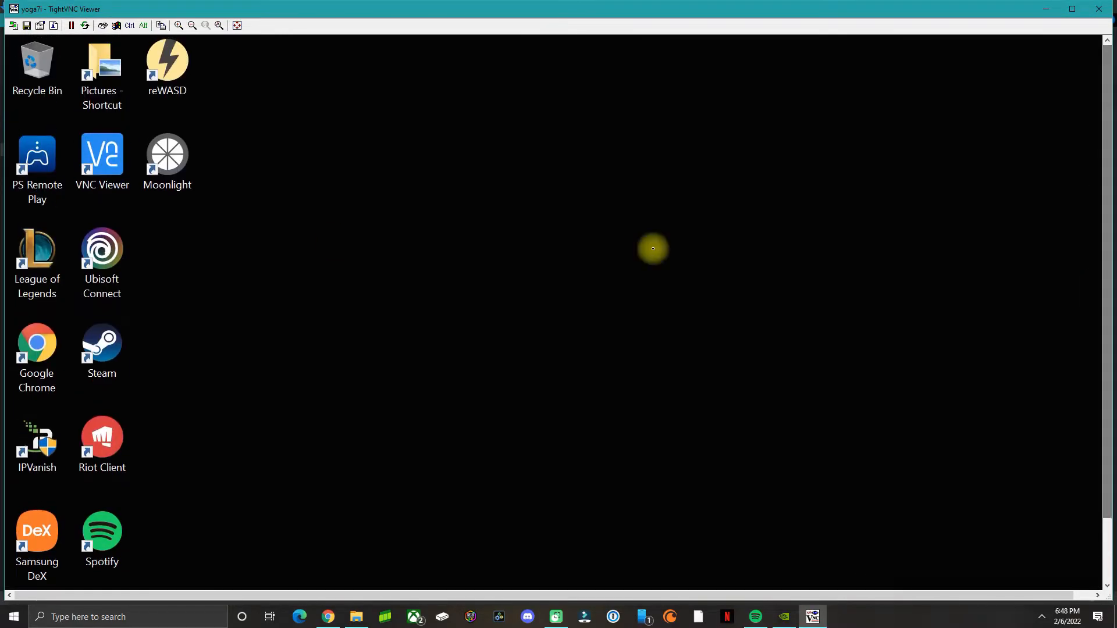
{"action": "left_click", "coordinate": [166, 154]}
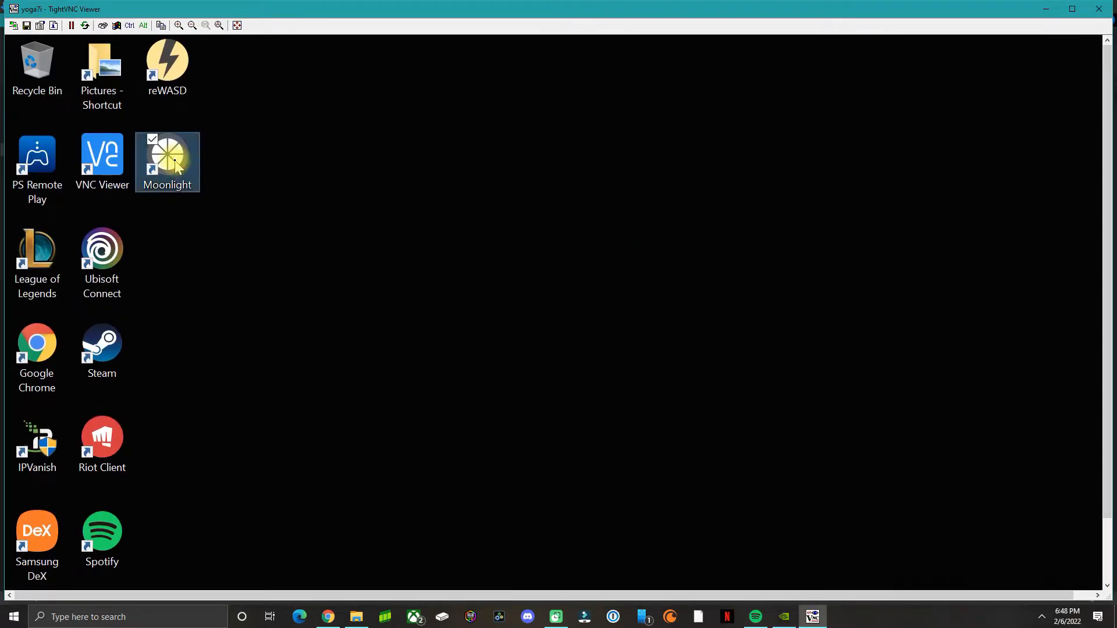
{"action": "double_click", "coordinate": [167, 154]}
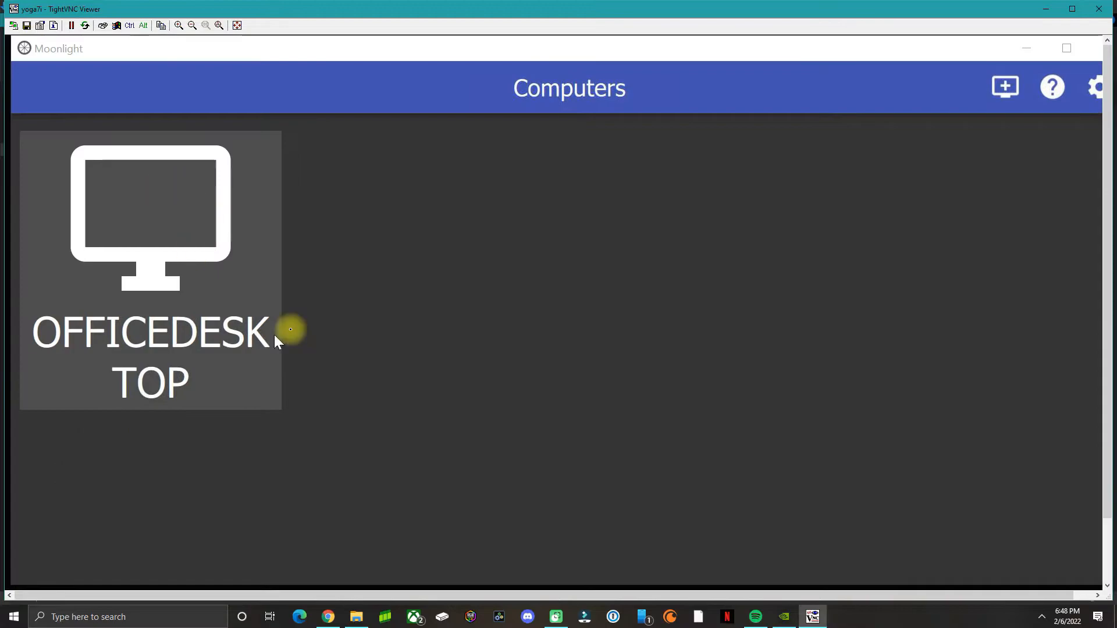
{"action": "mouse_move", "coordinate": [919, 114]}
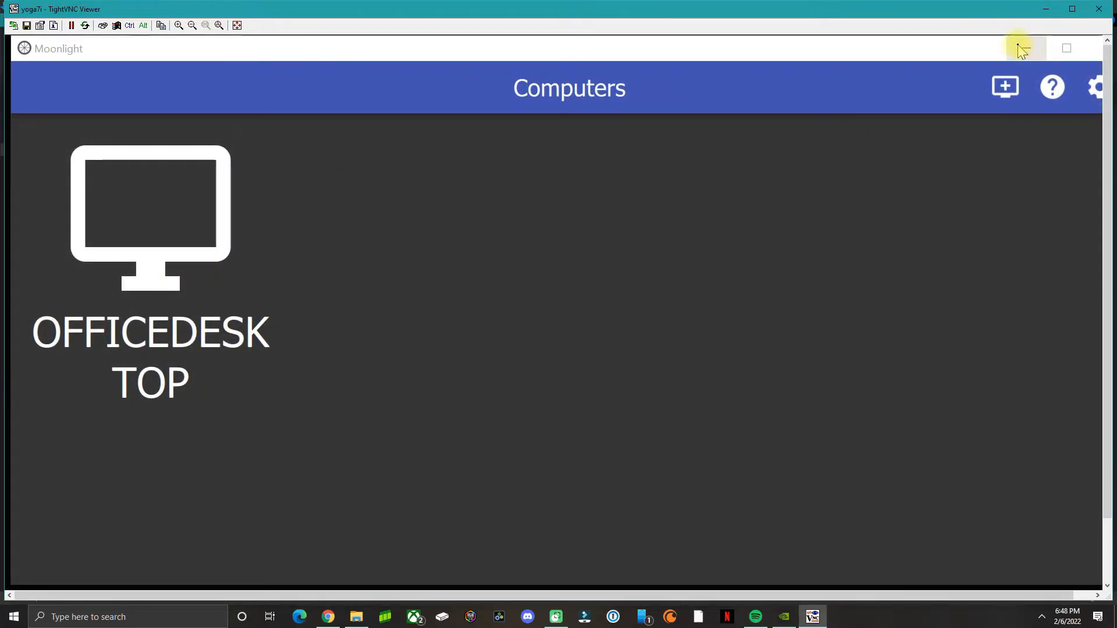
{"action": "mouse_move", "coordinate": [150, 271]}
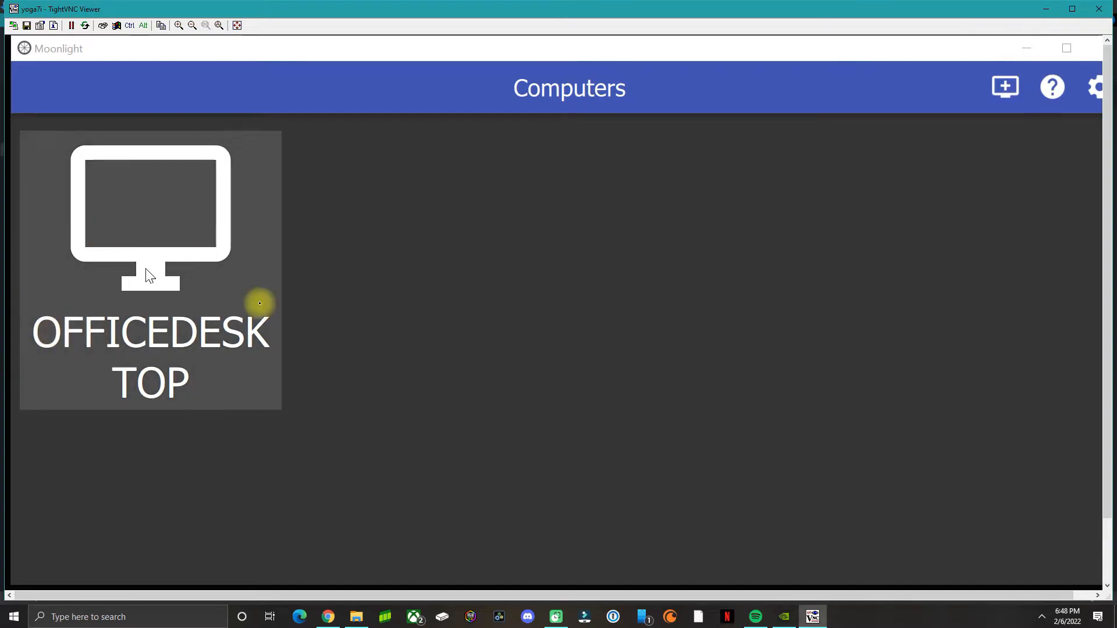
{"action": "mouse_move", "coordinate": [1004, 101]}
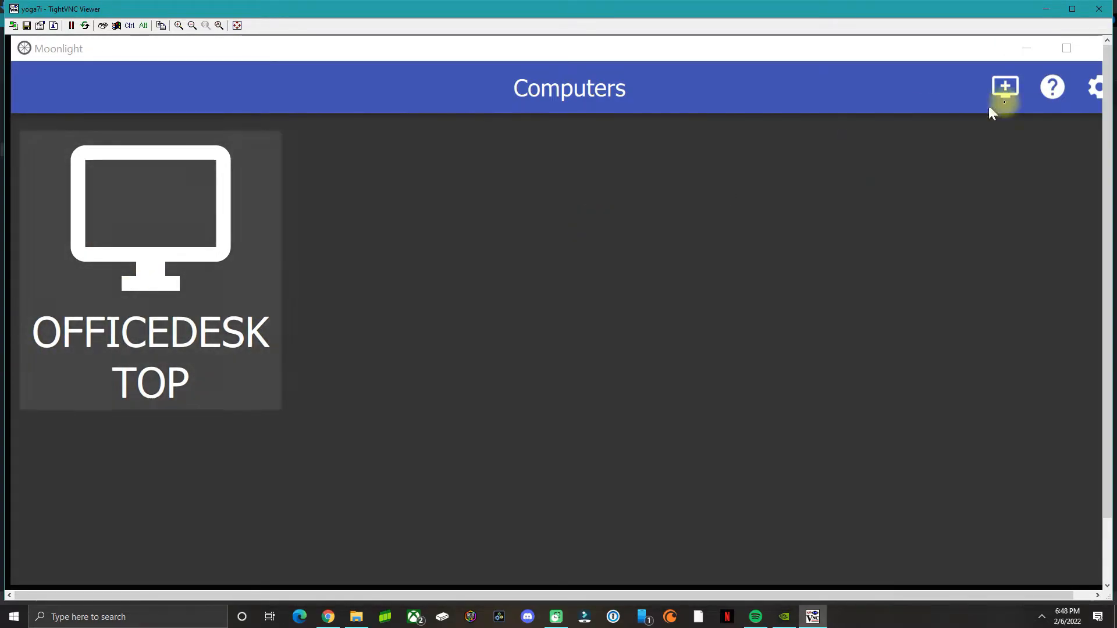
{"action": "mouse_move", "coordinate": [912, 125]}
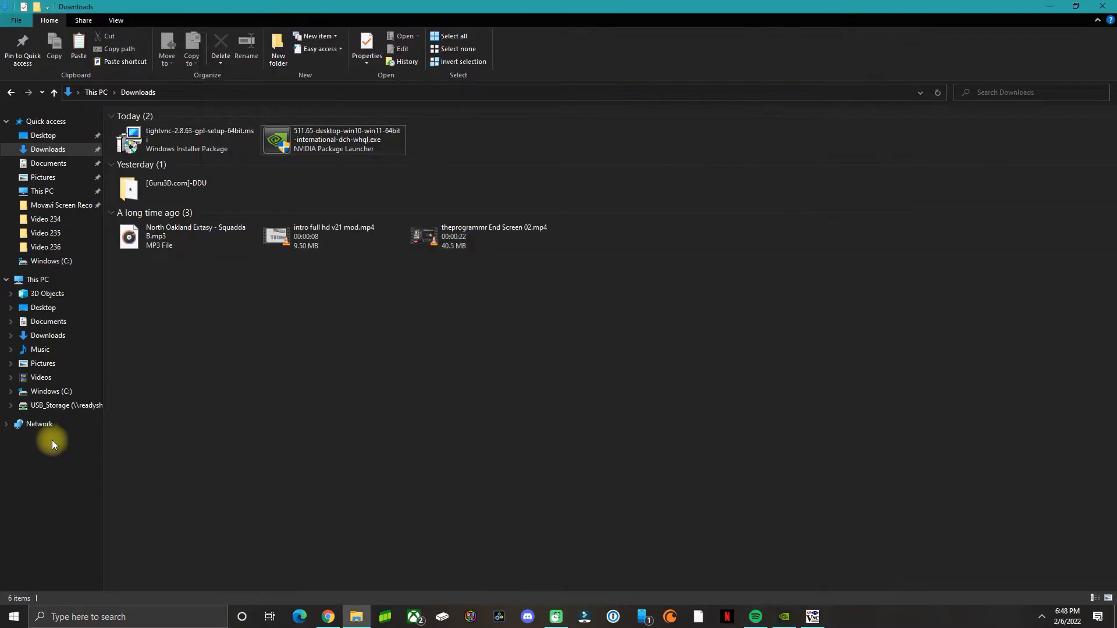
Navigate to C:\Program Files\NVIDIA Corporation\NvContainer
{"action": "left_click", "coordinate": [50, 391]}
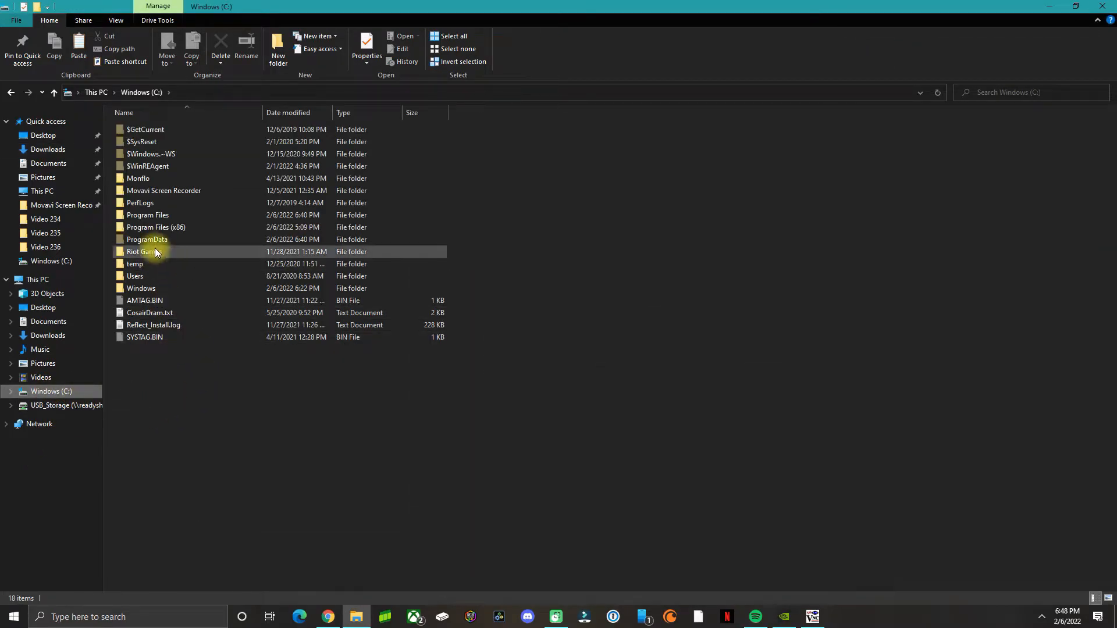
{"action": "double_click", "coordinate": [148, 215]}
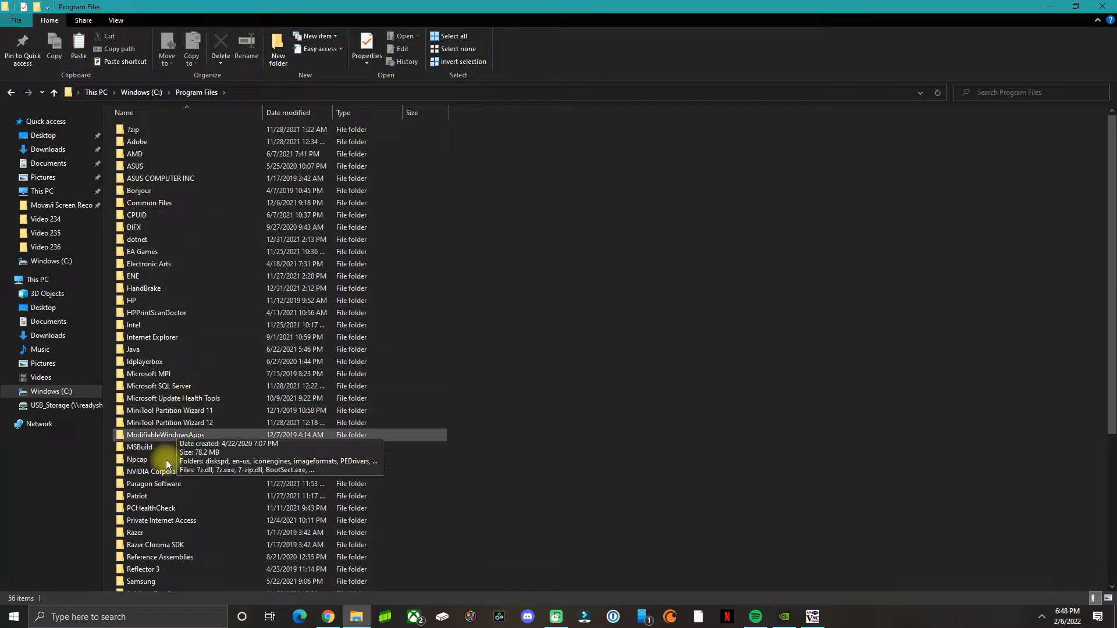
{"action": "left_click", "coordinate": [157, 472]}
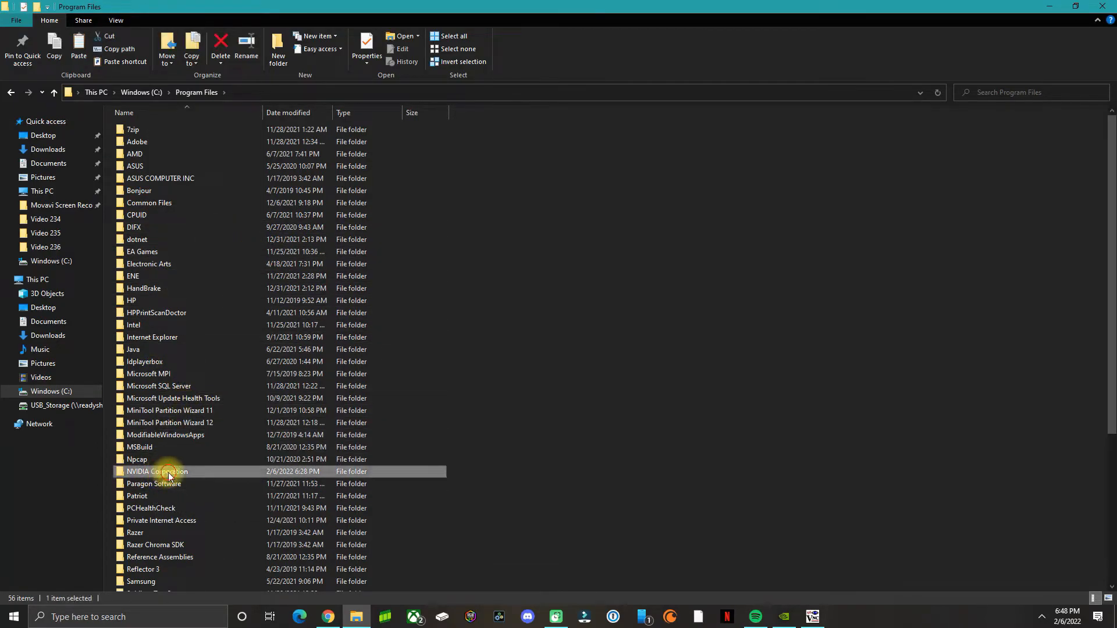
{"action": "double_click", "coordinate": [157, 472]}
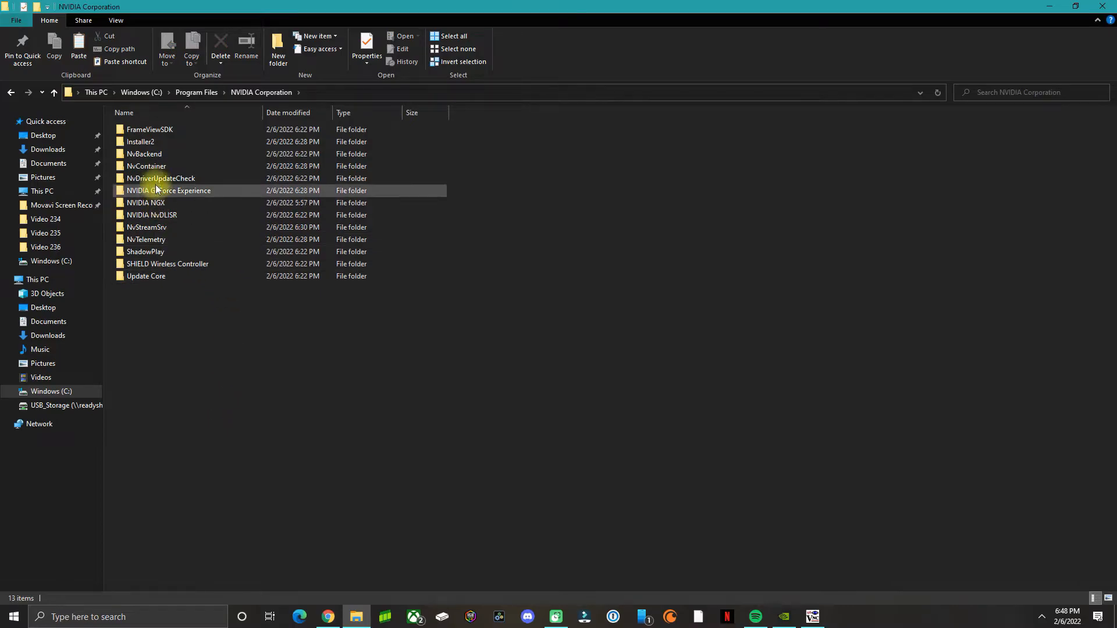
{"action": "double_click", "coordinate": [144, 154]}
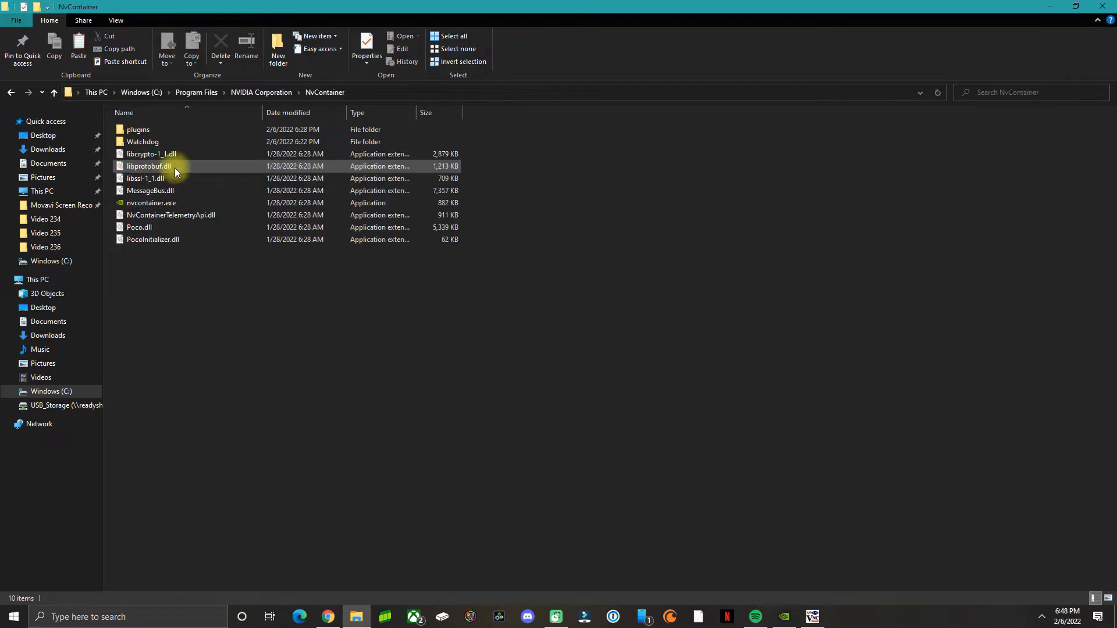
Select all seven DLL files in NvContainer for copying
{"action": "left_click", "coordinate": [151, 154]}
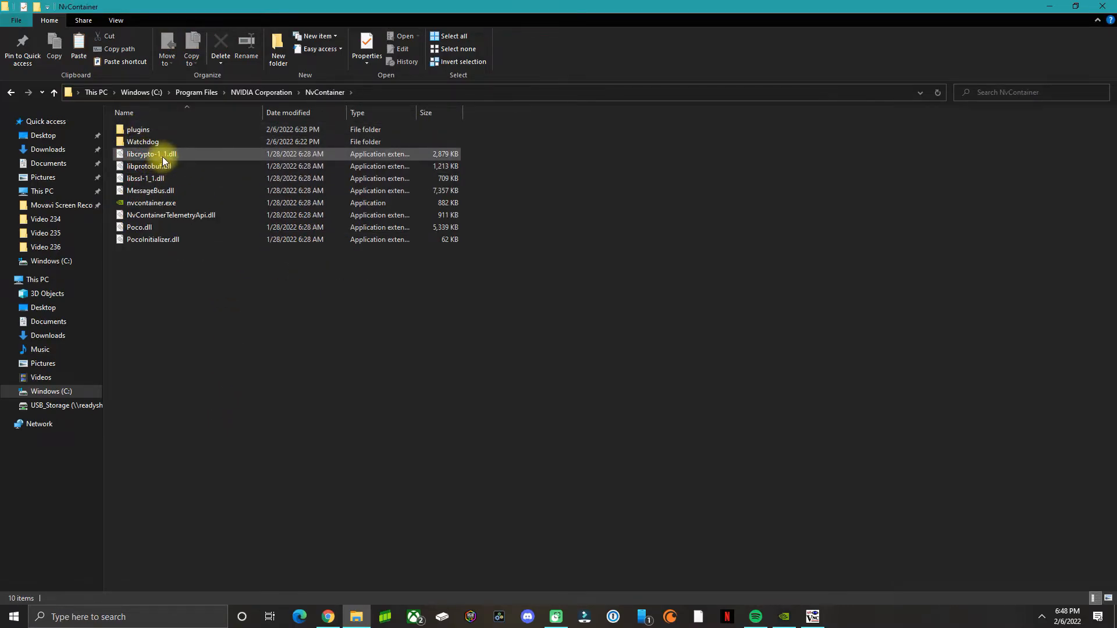
{"action": "left_click", "coordinate": [148, 167]}
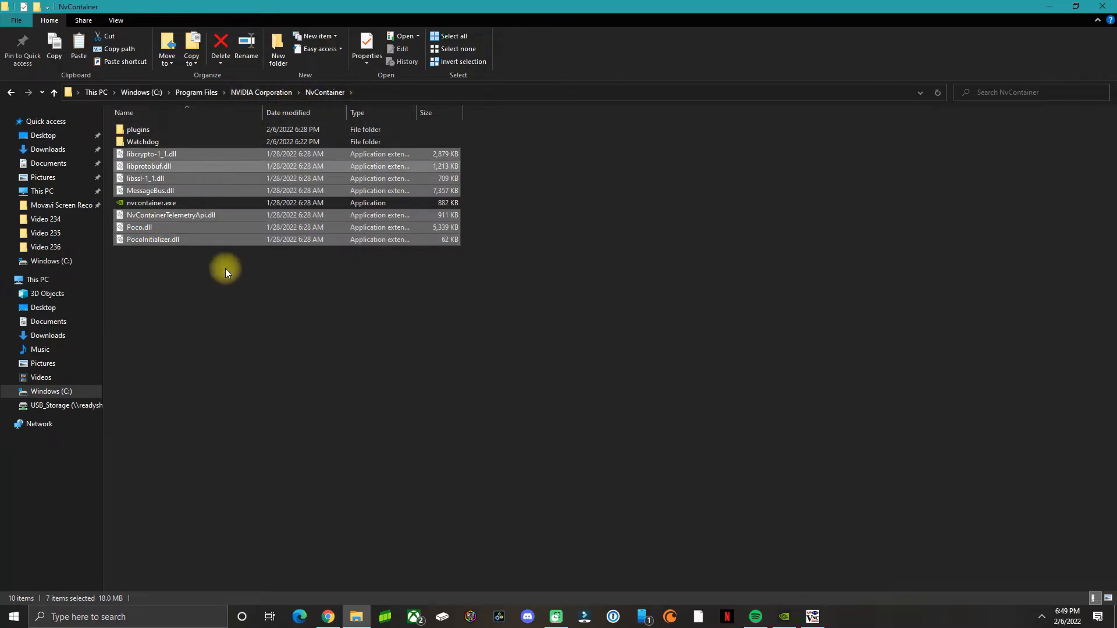
Go up to NVIDIA Corporation and enter the NvStreamSrv folder
{"action": "left_click", "coordinate": [53, 92]}
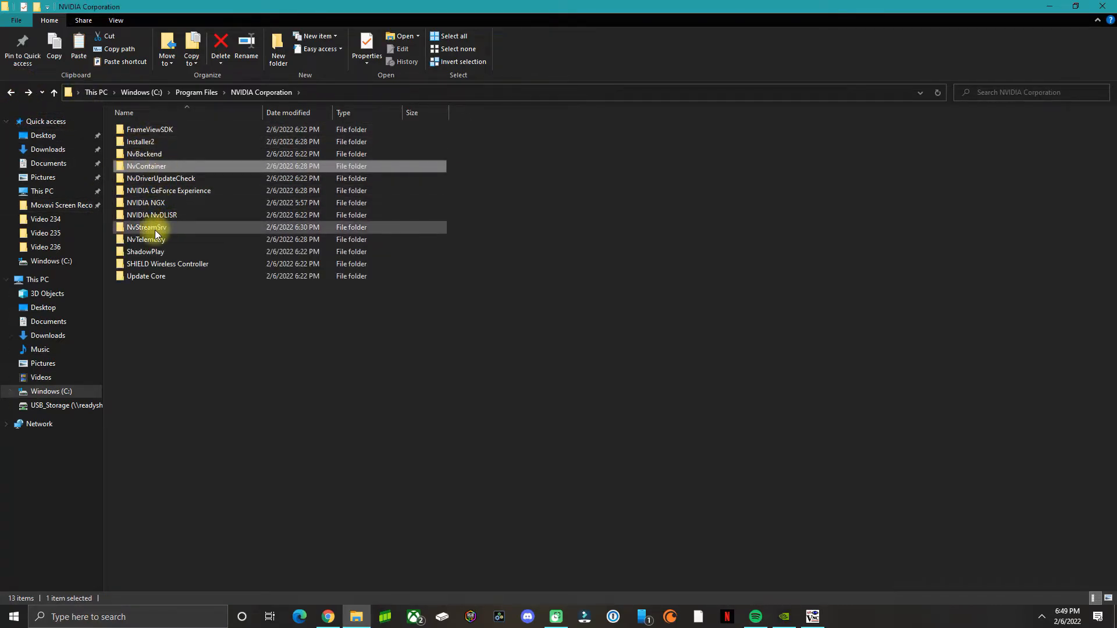
{"action": "mouse_move", "coordinate": [160, 229]}
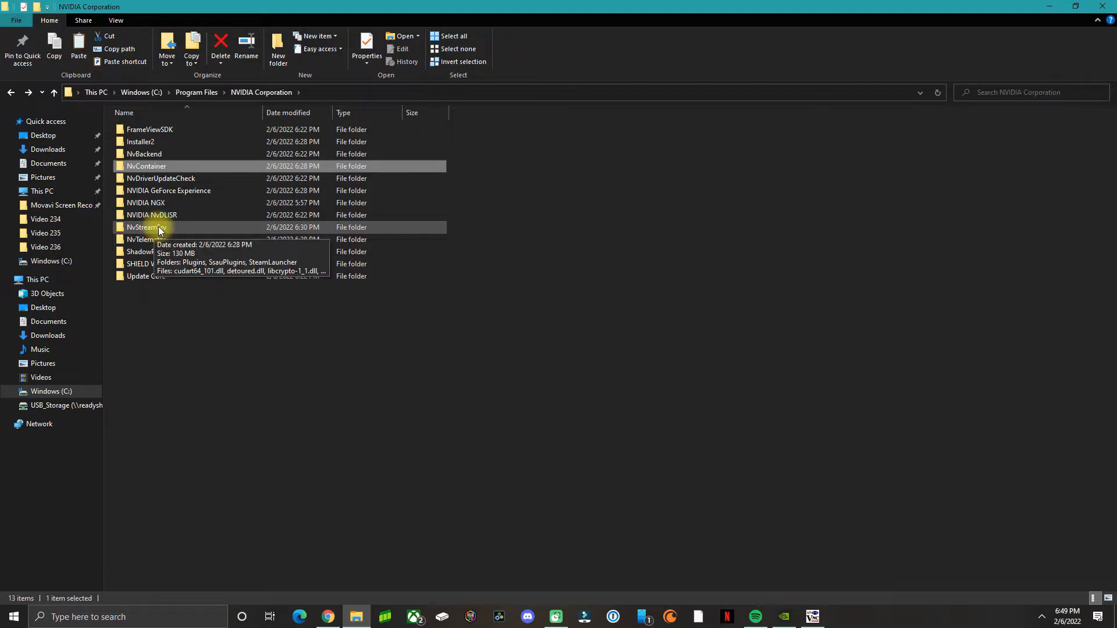
{"action": "double_click", "coordinate": [148, 226]}
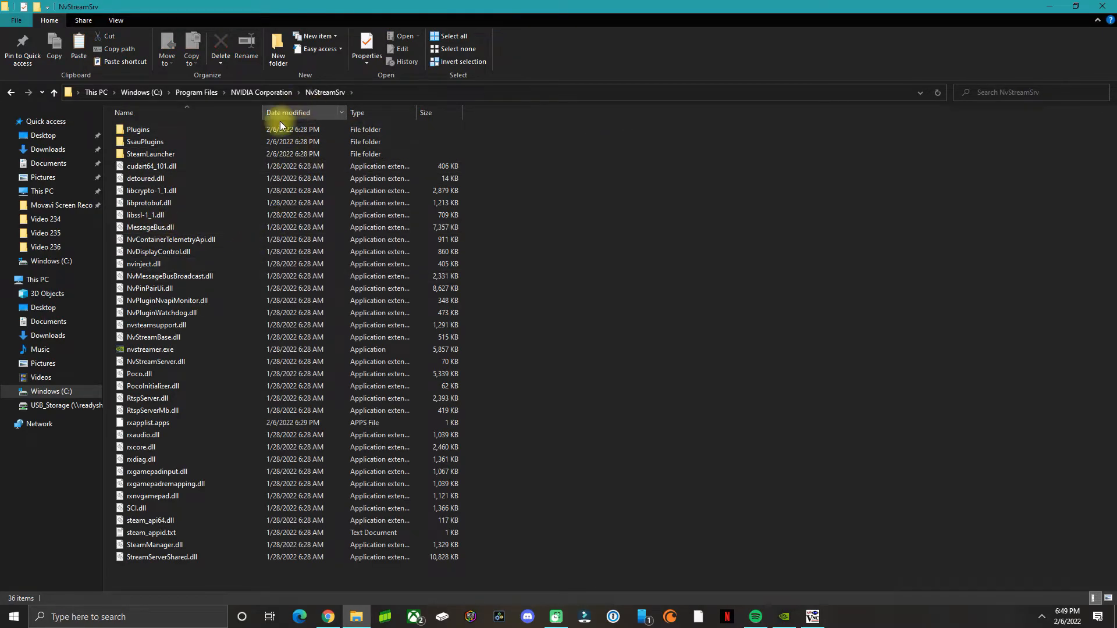
{"action": "left_click", "coordinate": [178, 350]}
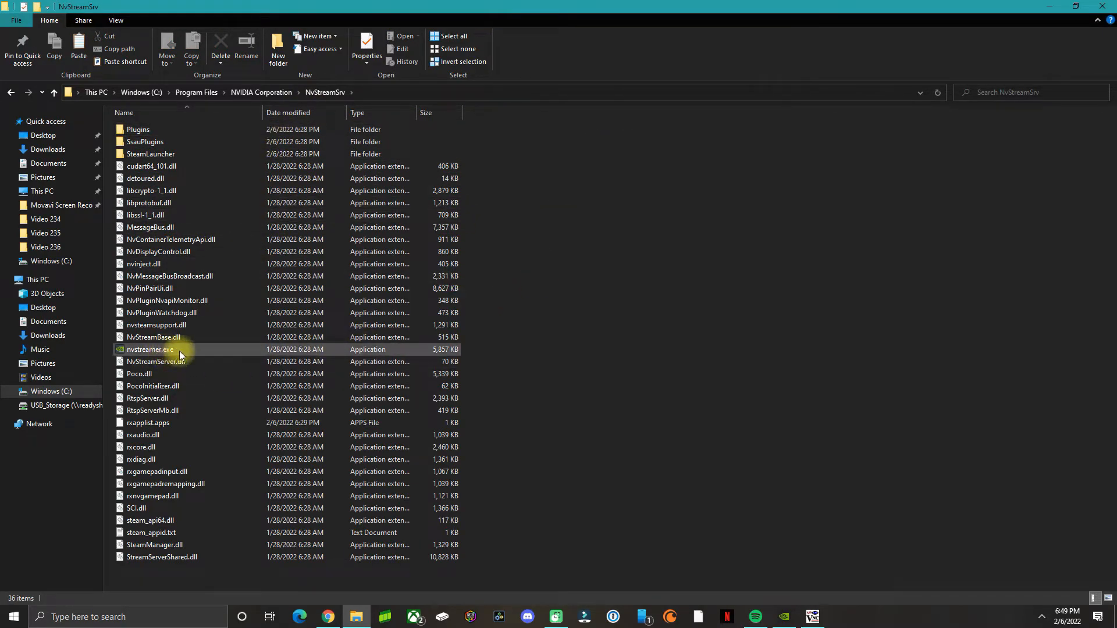
Run nvstreamer.exe so its server console starts
{"action": "left_click", "coordinate": [149, 349]}
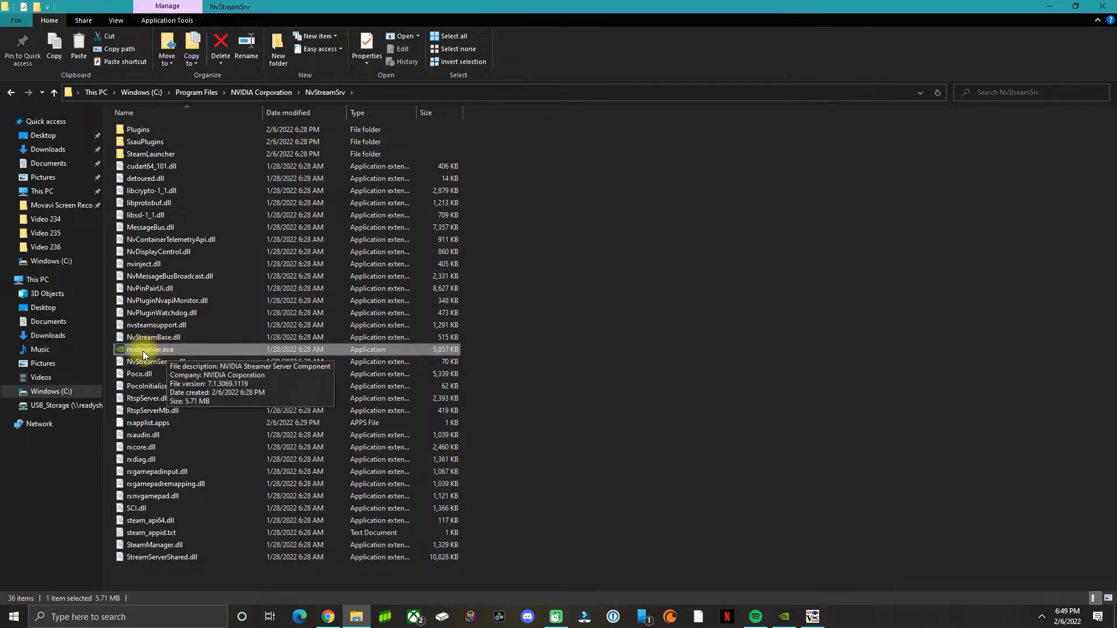
{"action": "mouse_move", "coordinate": [135, 354]}
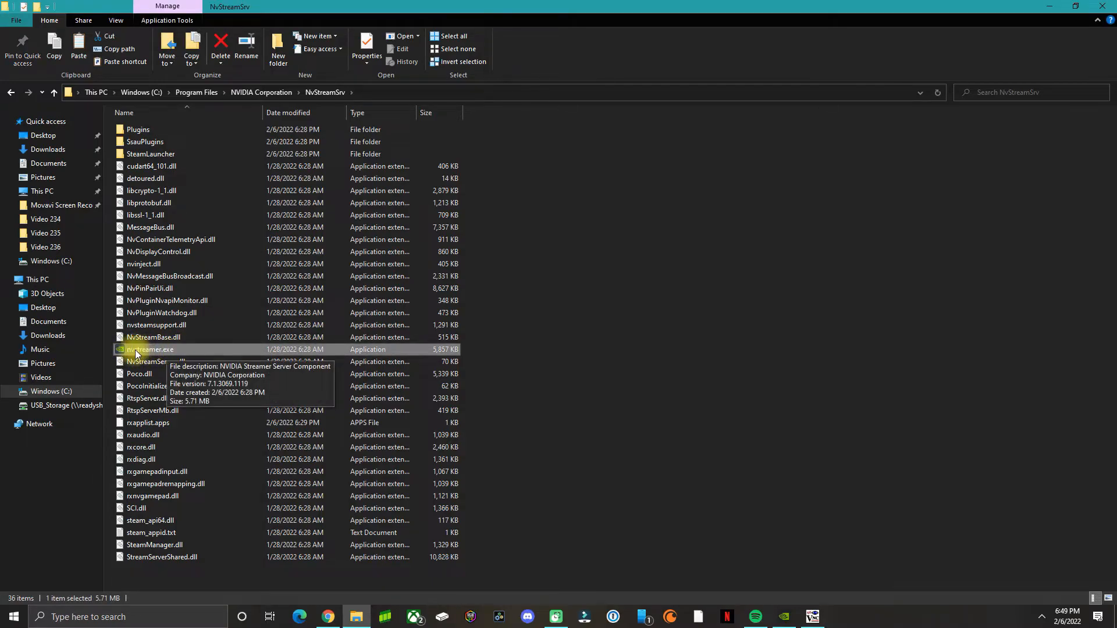
{"action": "double_click", "coordinate": [149, 349]}
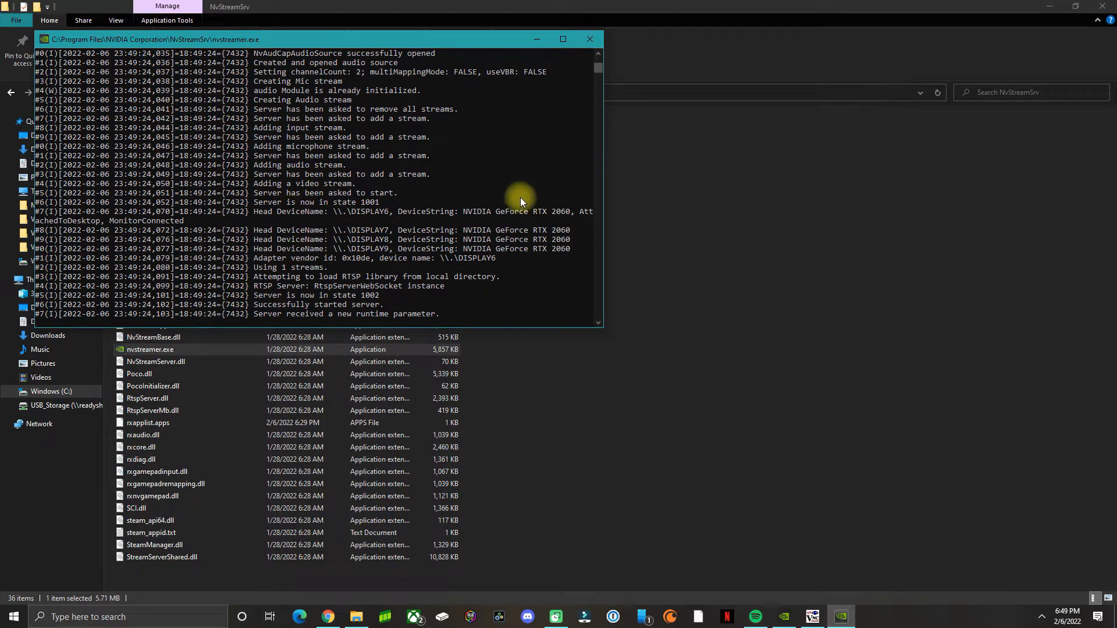
{"action": "mouse_move", "coordinate": [522, 130]}
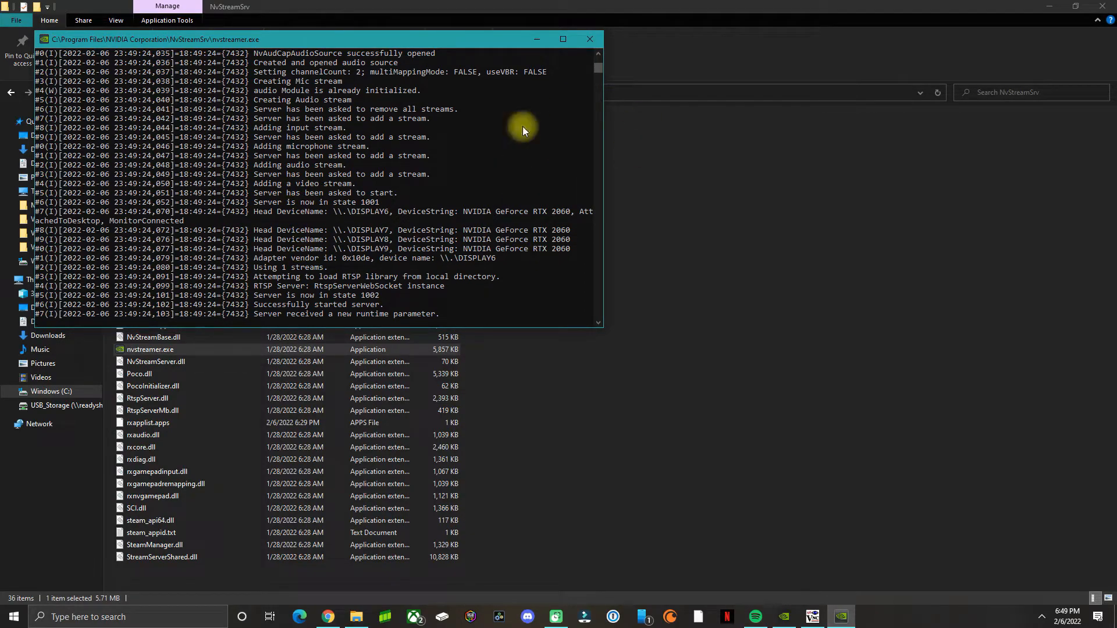
{"action": "left_click", "coordinate": [589, 38]}
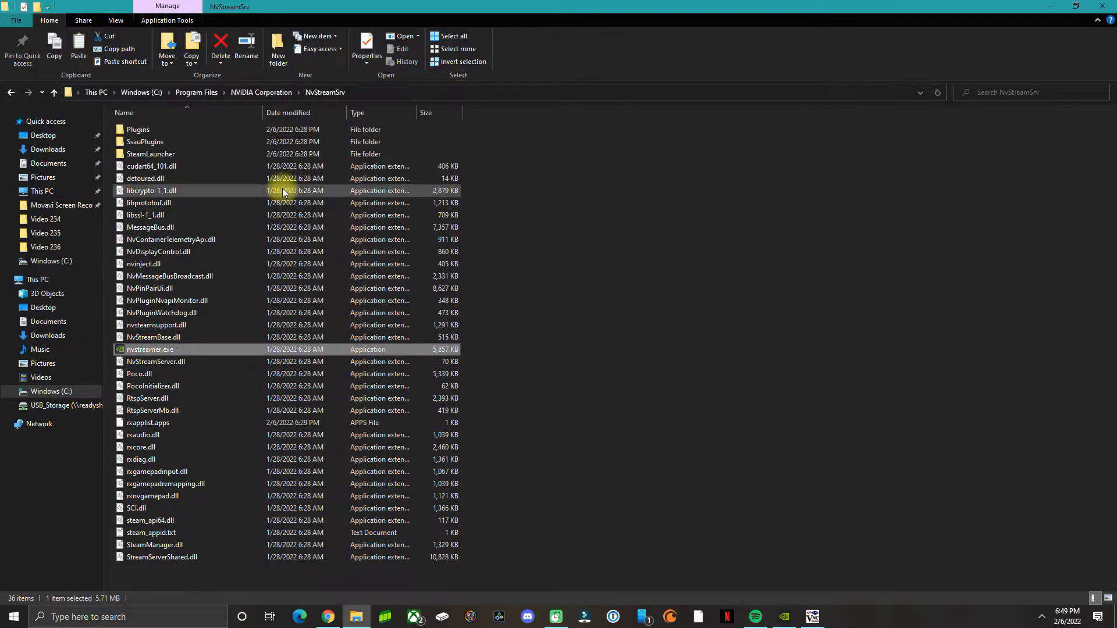
{"action": "right_click", "coordinate": [624, 279]}
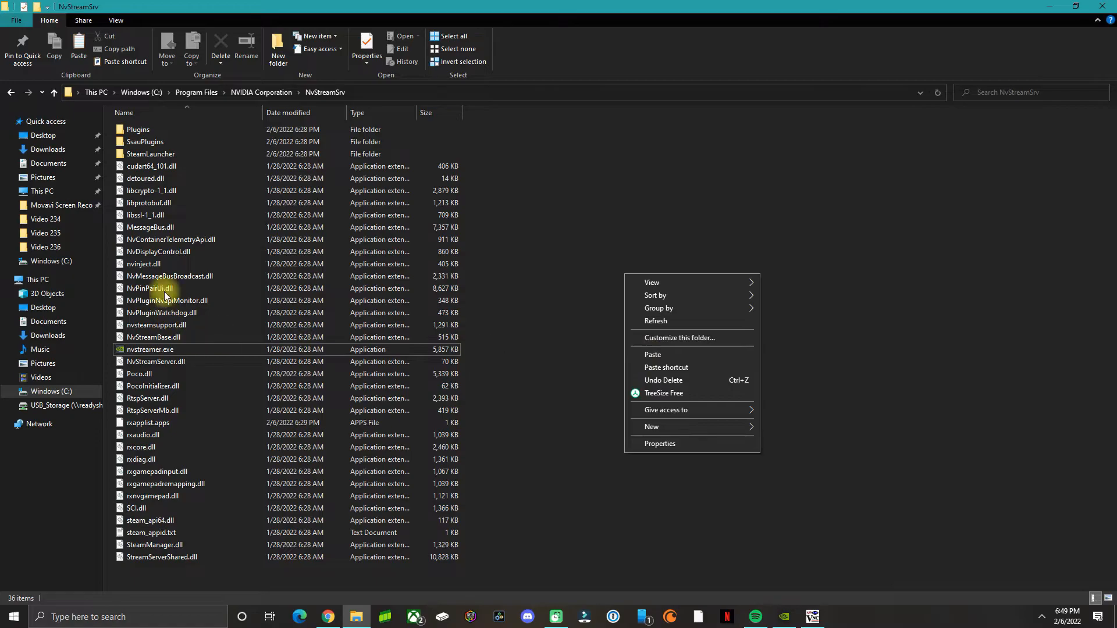
{"action": "left_click", "coordinate": [145, 214]}
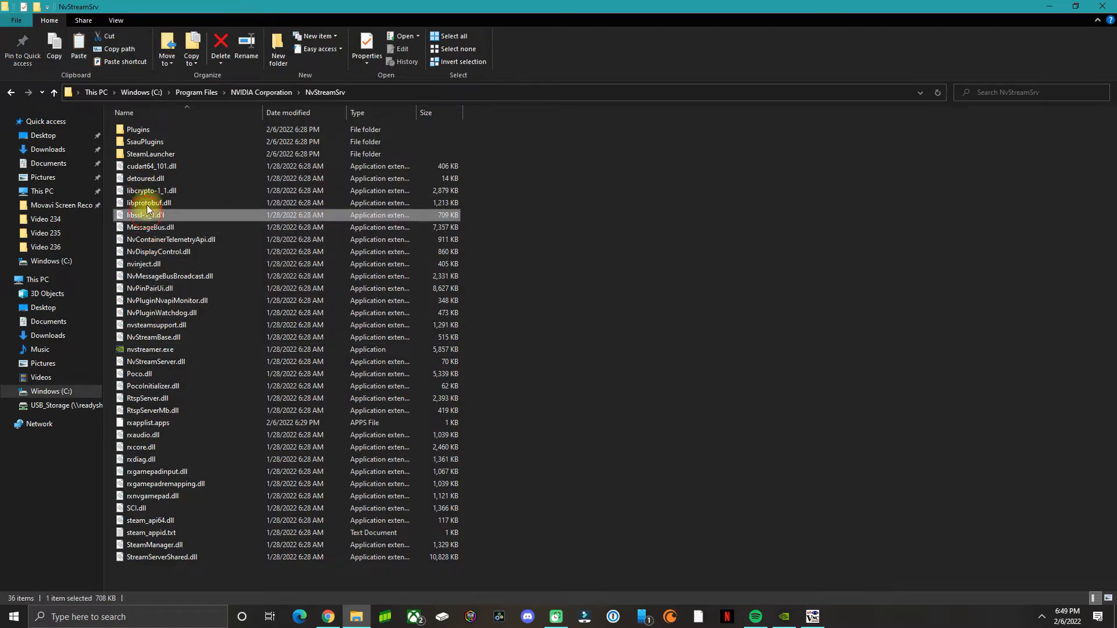
{"action": "left_click", "coordinate": [148, 202]}
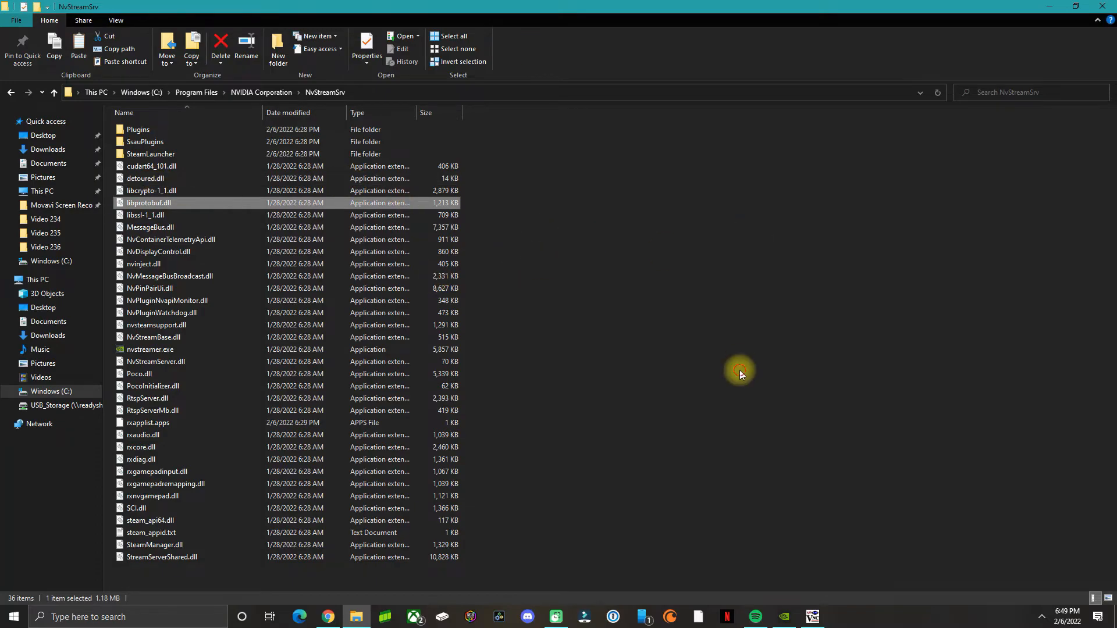
{"action": "left_click", "coordinate": [150, 349]}
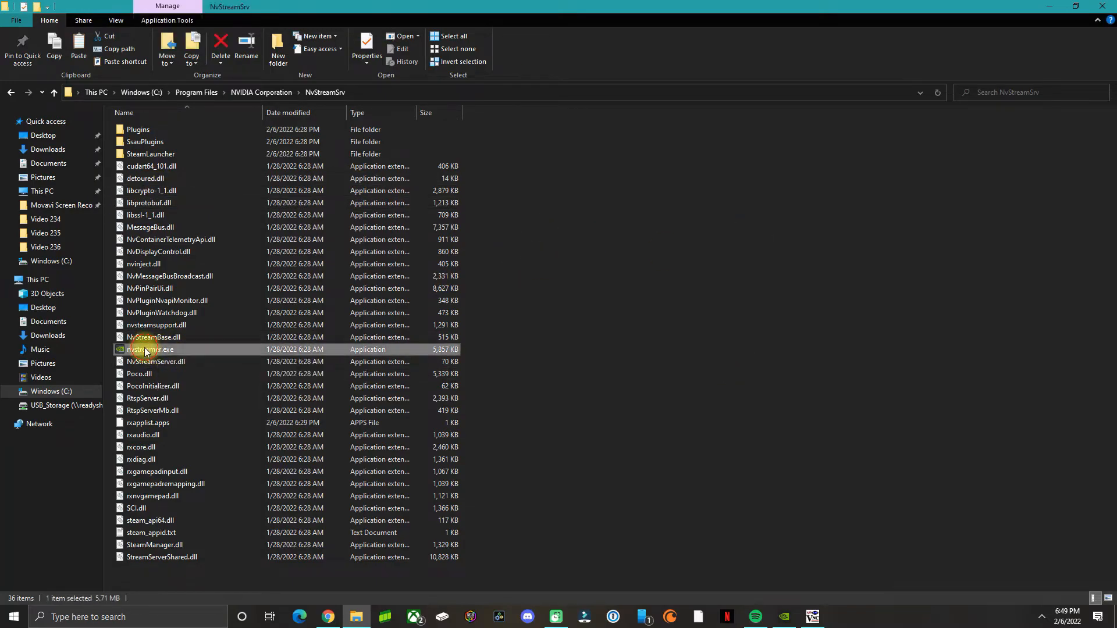
{"action": "double_click", "coordinate": [149, 349]}
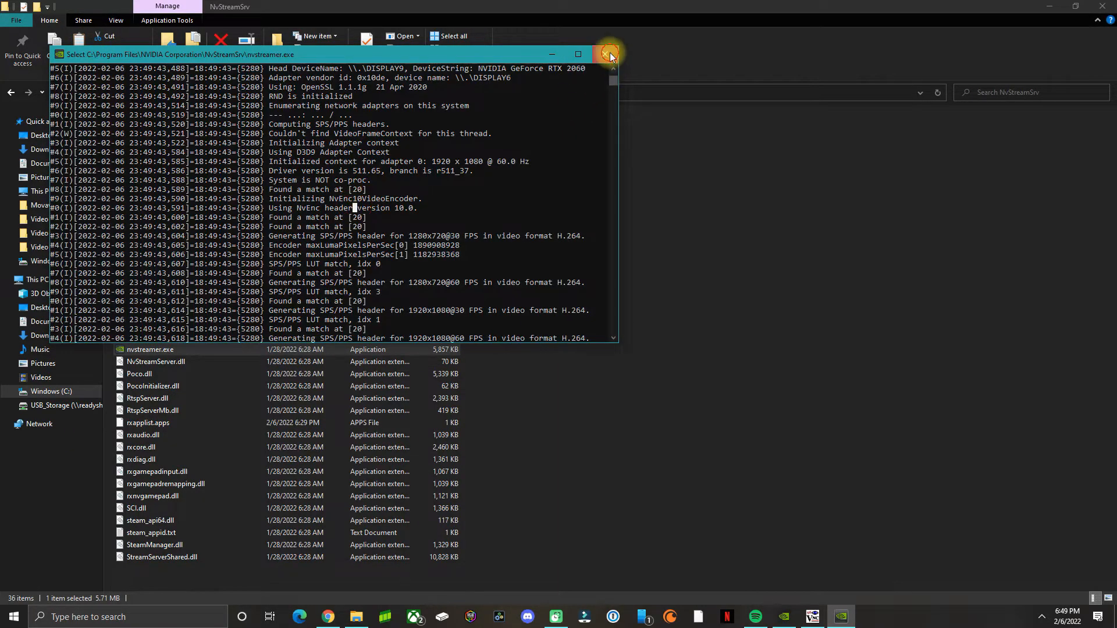
Close the nvstreamer console and the NvStreamSrv folder window
{"action": "left_click", "coordinate": [609, 55]}
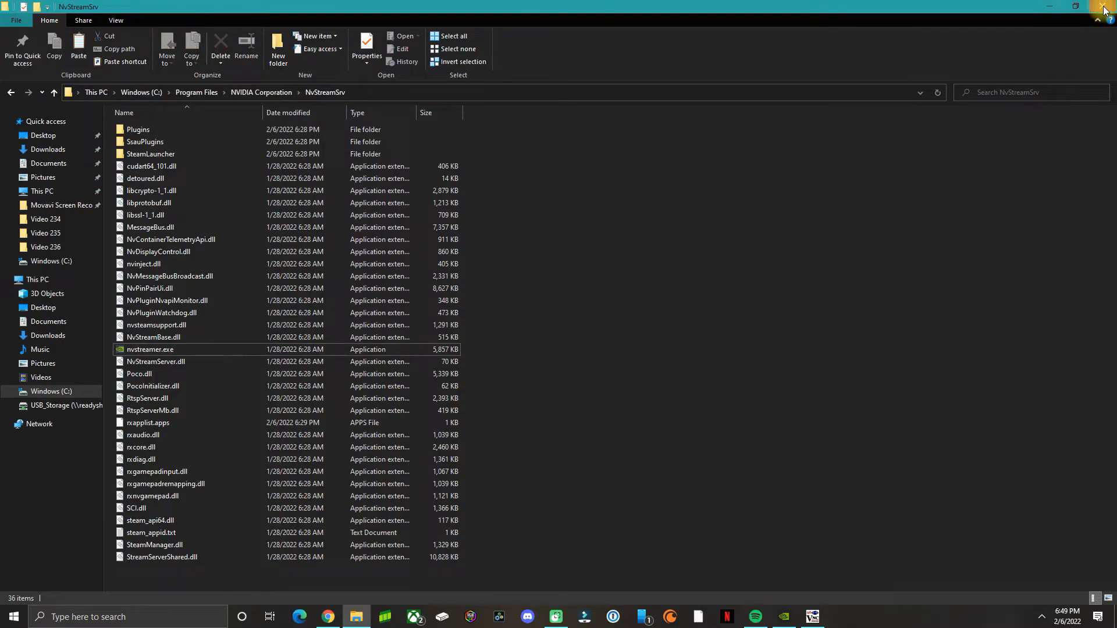
{"action": "left_click", "coordinate": [325, 616]}
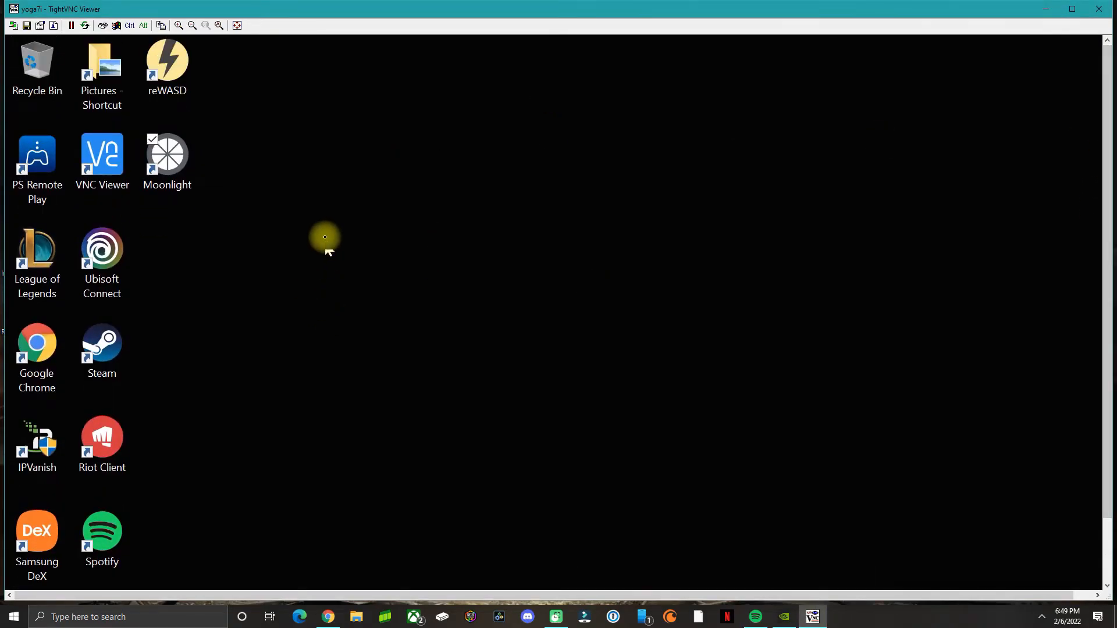
Launch Moonlight on the remote desktop and start adding a computer by address
{"action": "left_click", "coordinate": [167, 153]}
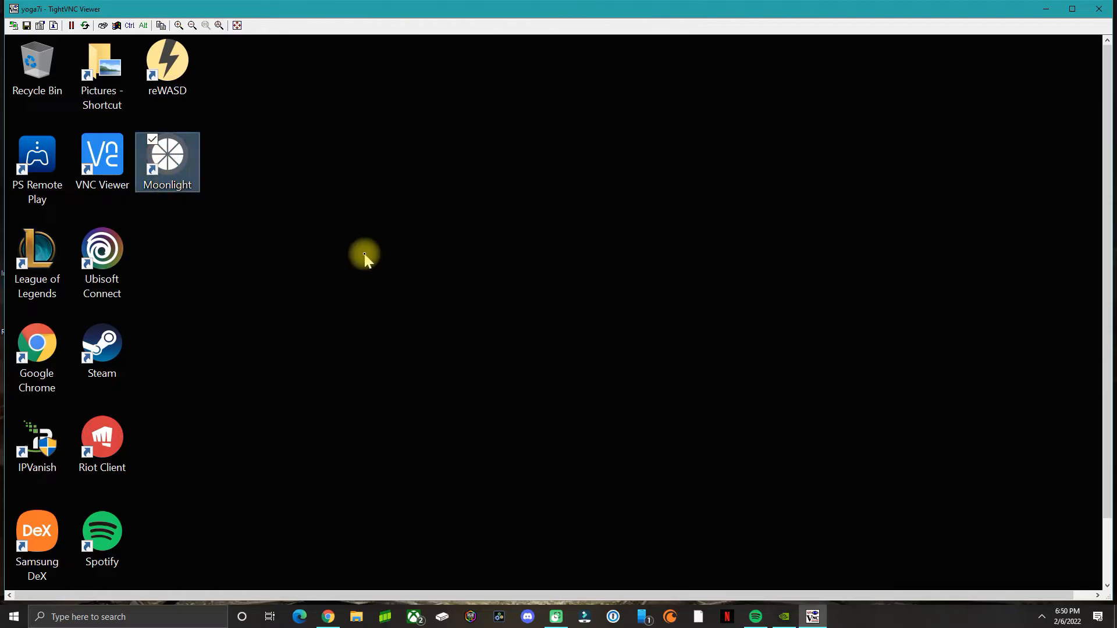
{"action": "double_click", "coordinate": [166, 155]}
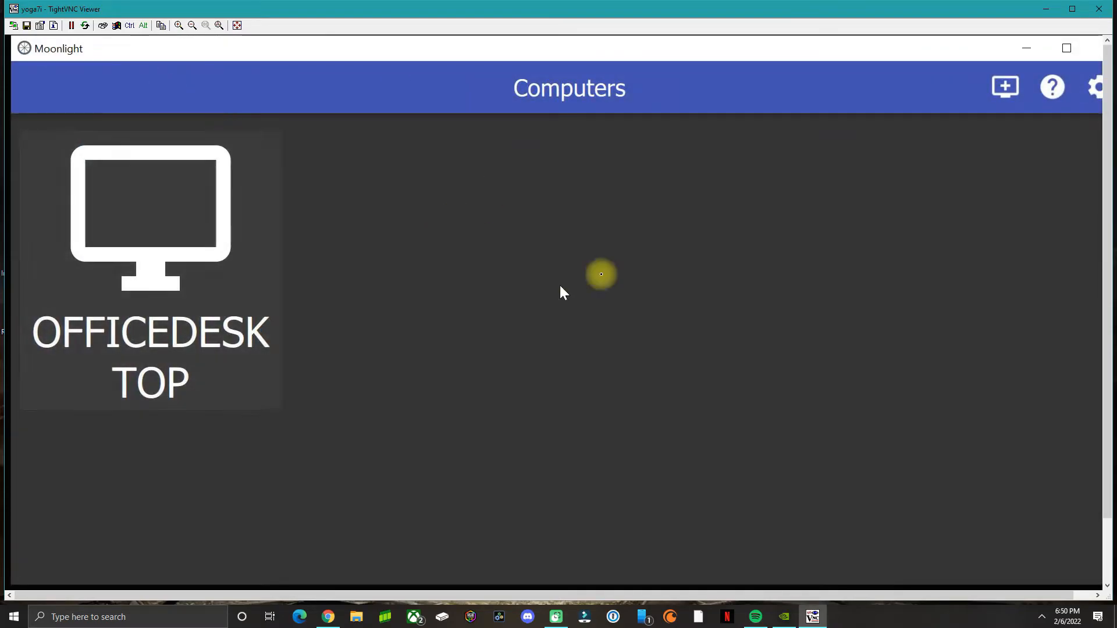
{"action": "mouse_move", "coordinate": [201, 262]}
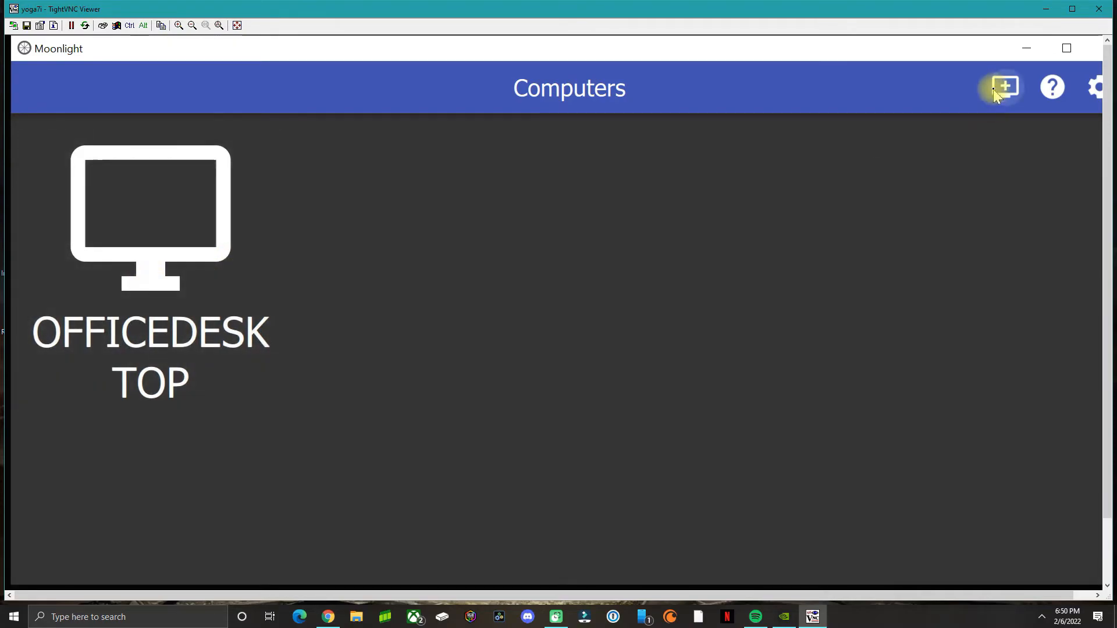
{"action": "left_click", "coordinate": [1005, 87]}
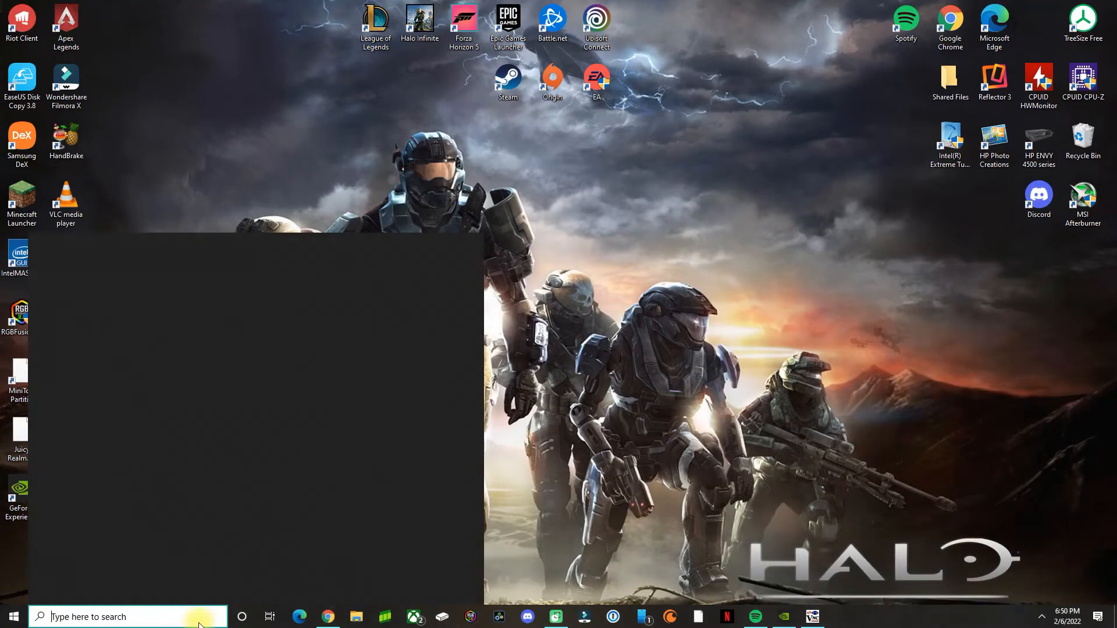
Search for cmd to open a Command Prompt on the local PC
{"action": "type", "text": "cmd"}
{"action": "type", "text": "1"}
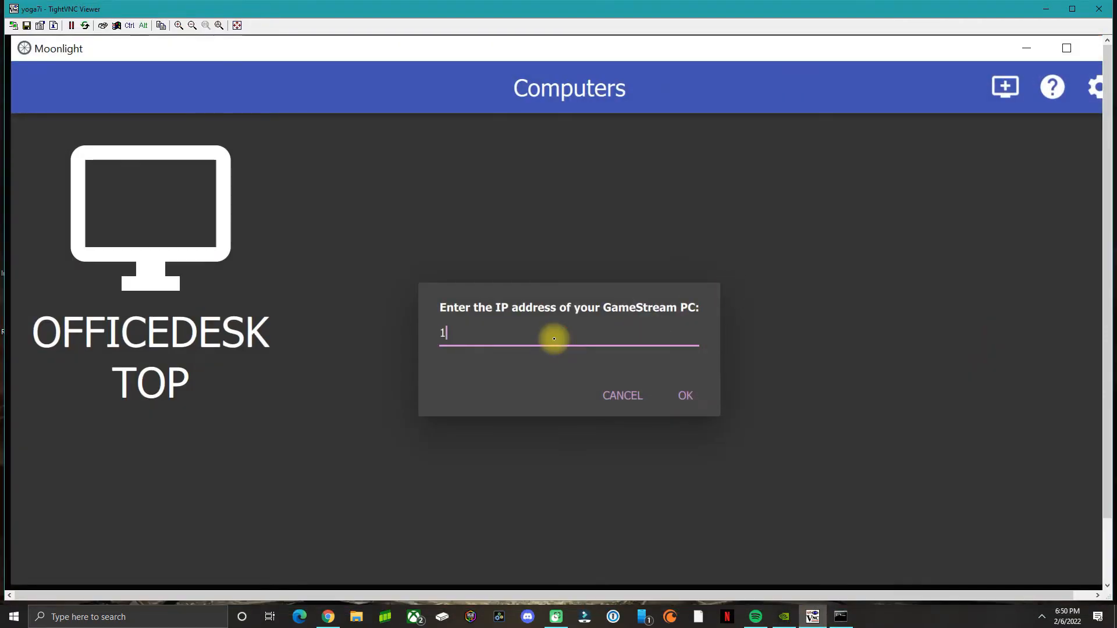
Enter 192.168.1.3 as the GameStream PC address and confirm adding it
{"action": "type", "text": "92.168.1.3"}
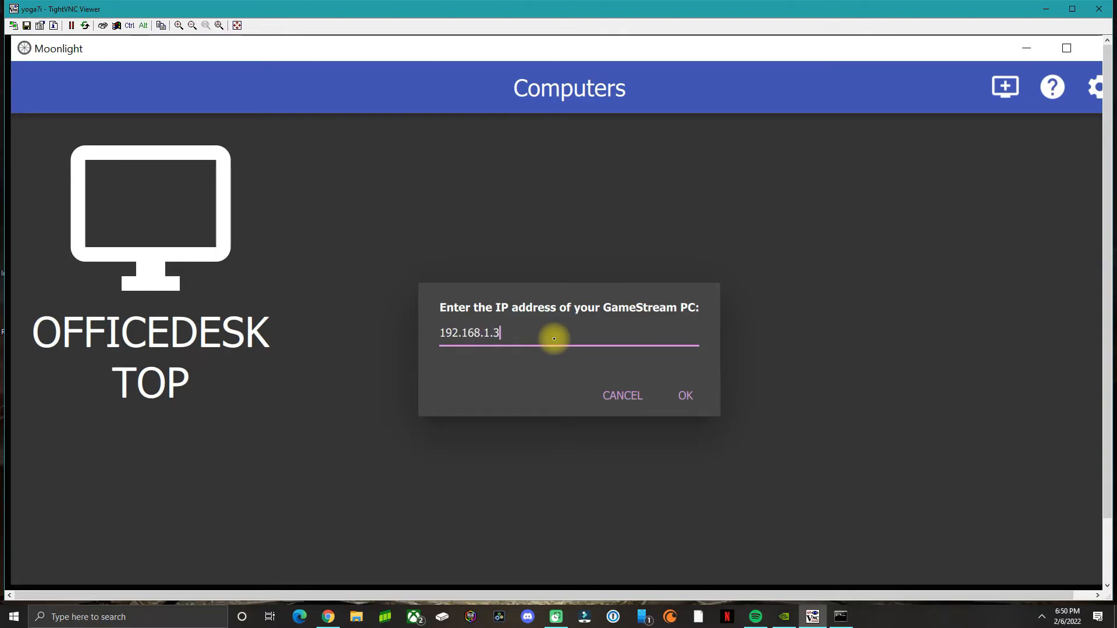
{"action": "left_click", "coordinate": [684, 395]}
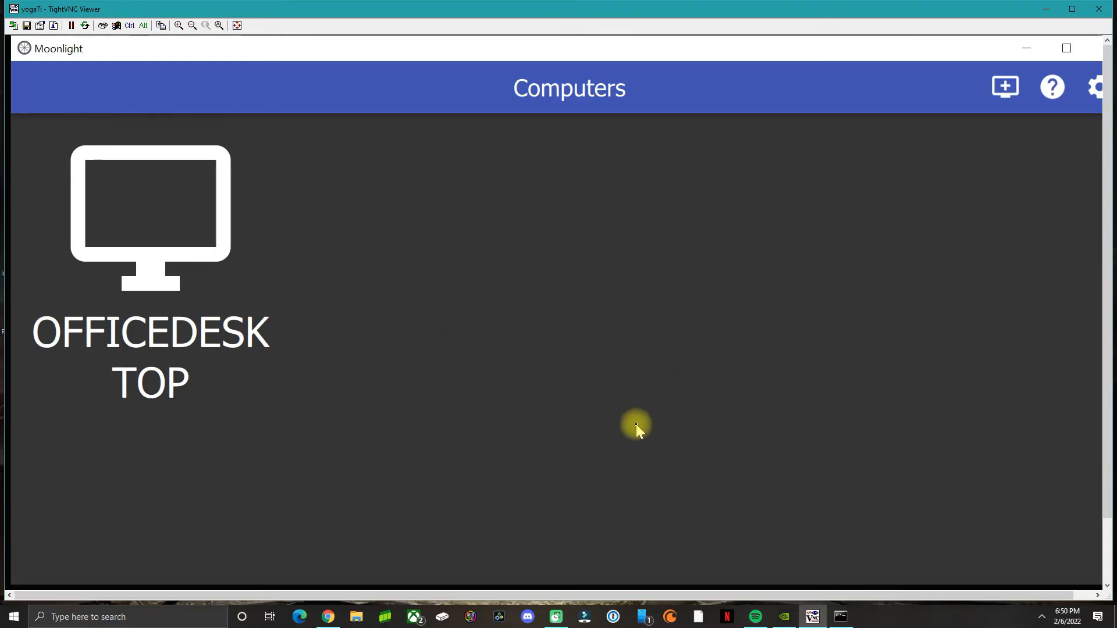
{"action": "mouse_move", "coordinate": [196, 299]}
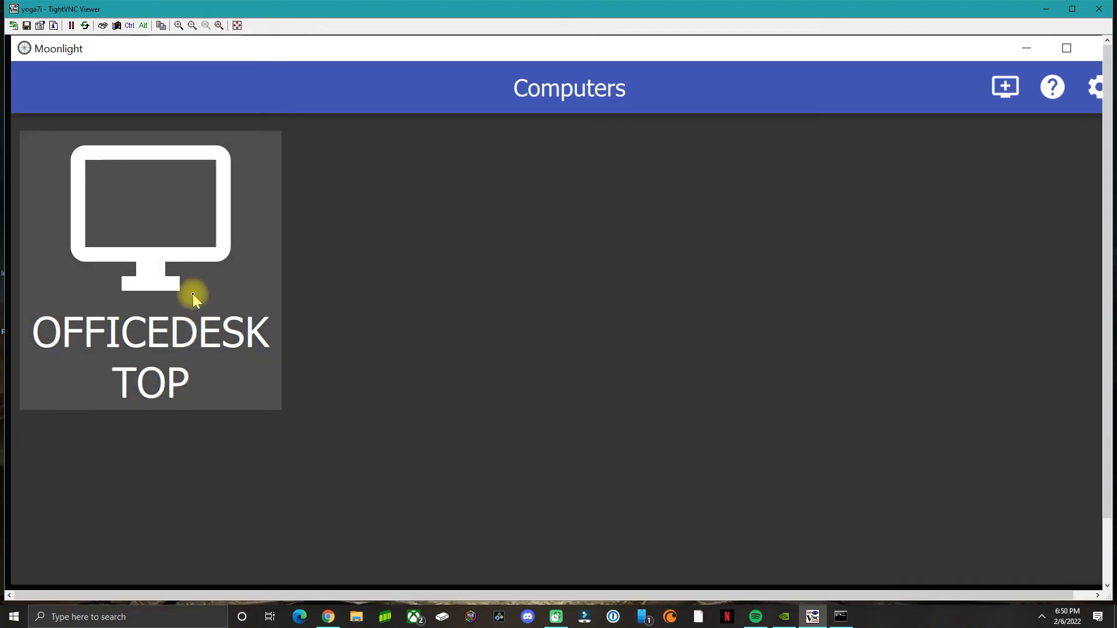
{"action": "mouse_move", "coordinate": [178, 277]}
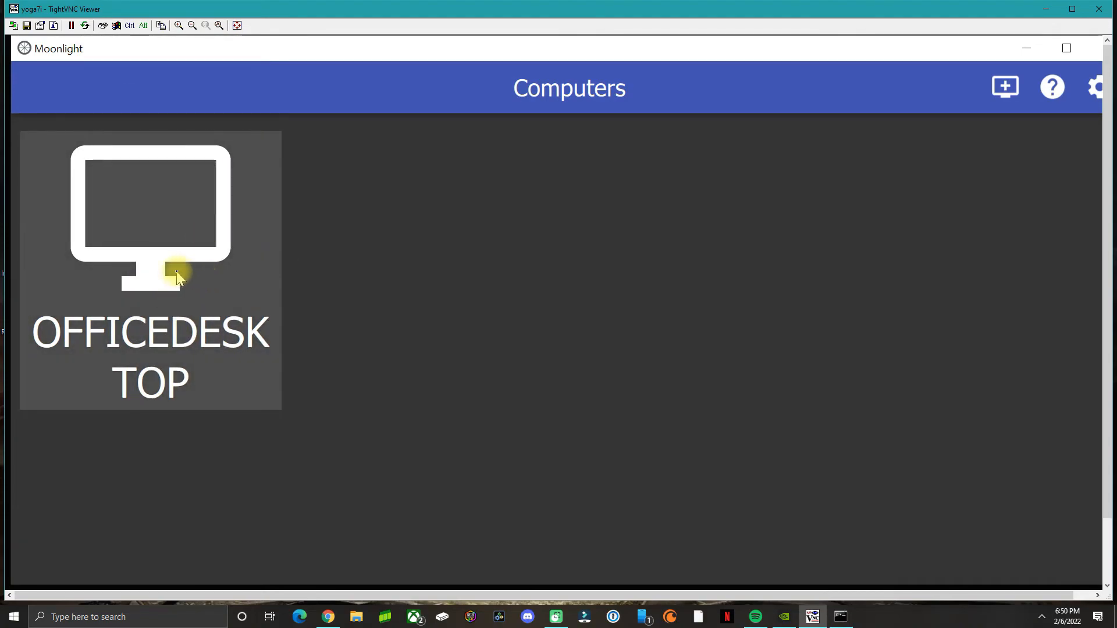
{"action": "mouse_move", "coordinate": [157, 268]}
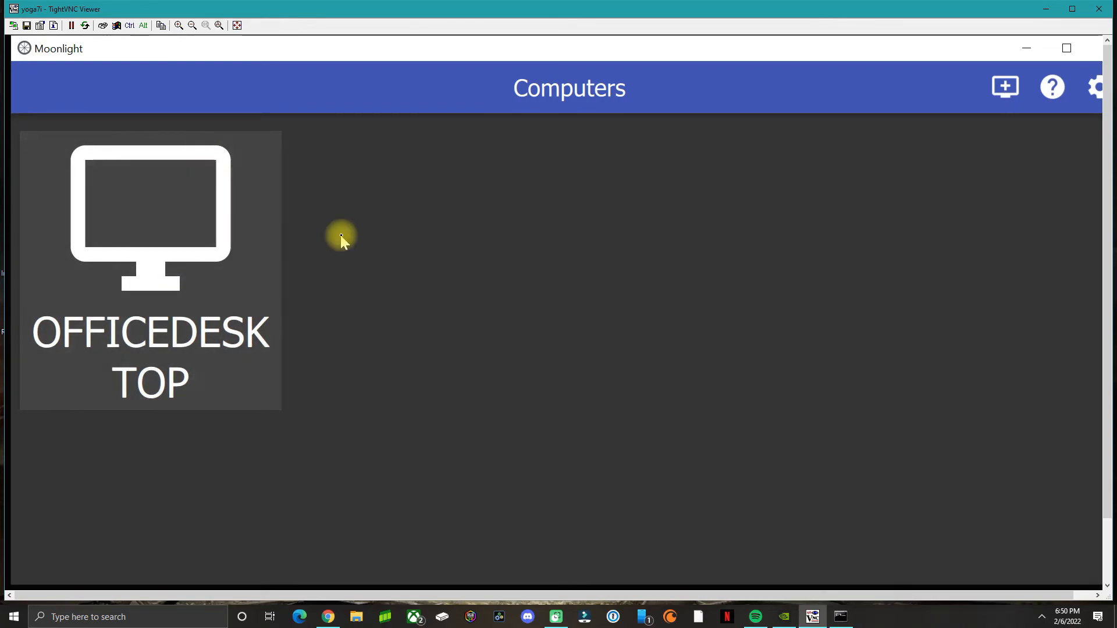
{"action": "mouse_move", "coordinate": [307, 242]}
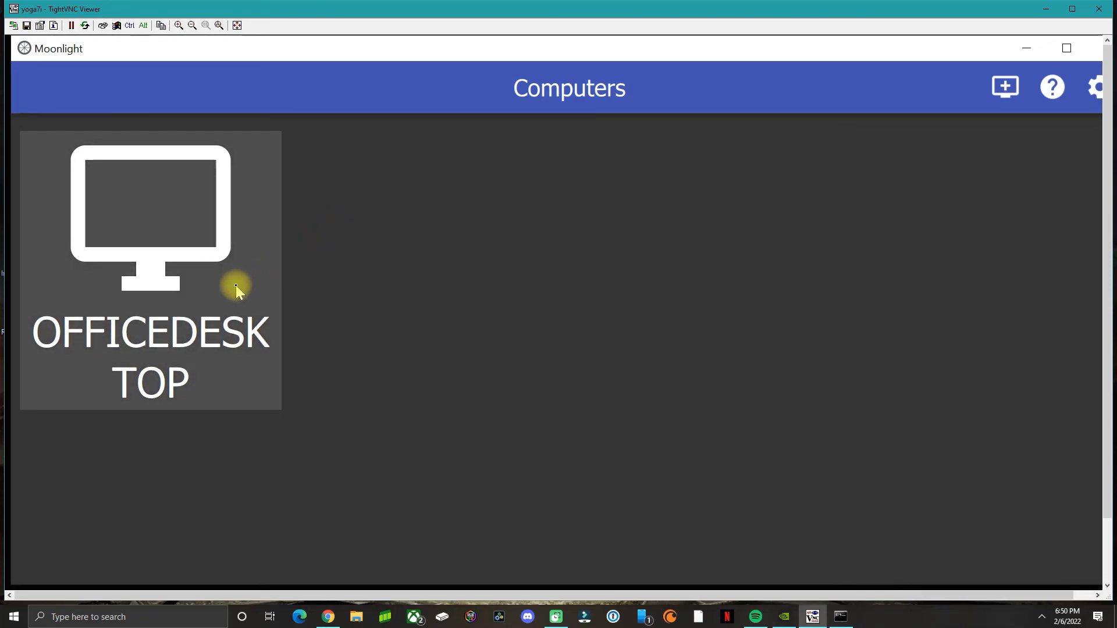
{"action": "mouse_move", "coordinate": [426, 362]}
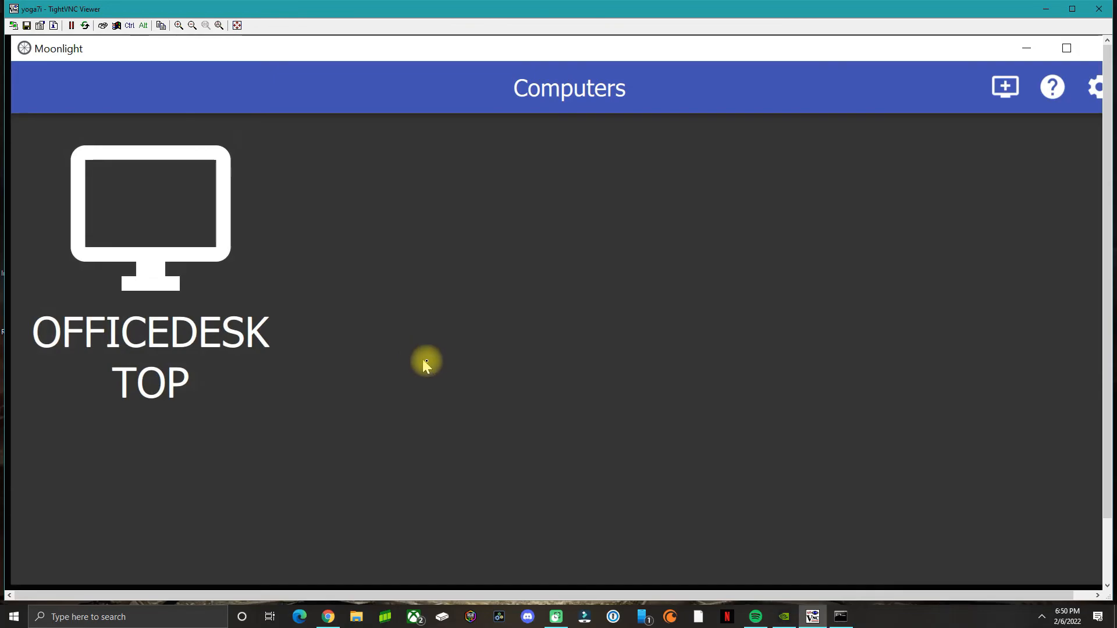